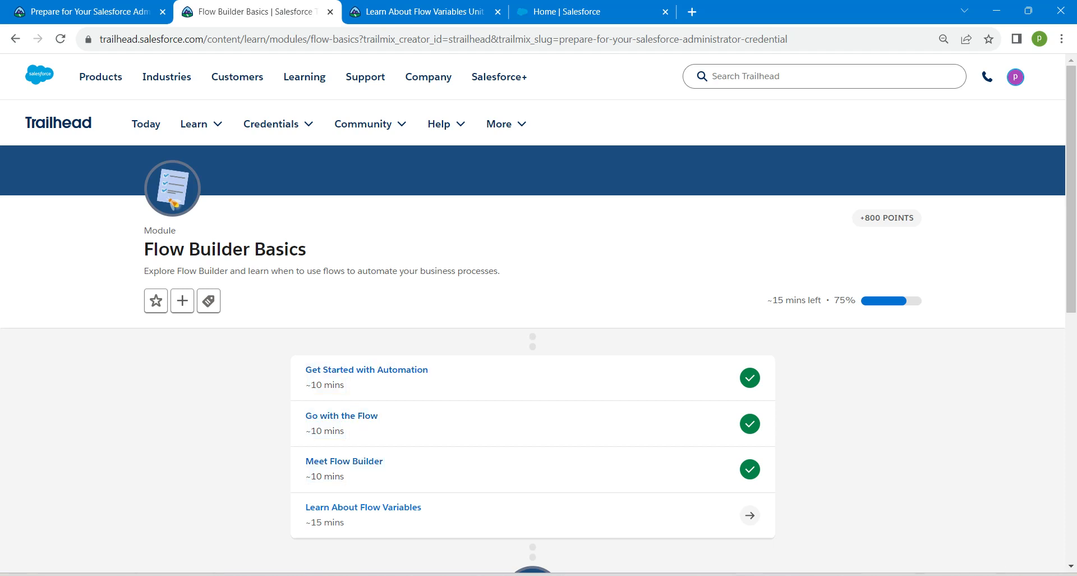
Step: Reach the Learn About Flow Variables challenge and switch to the Salesforce org setup
{"action": "left_click", "coordinate": [363, 507]}
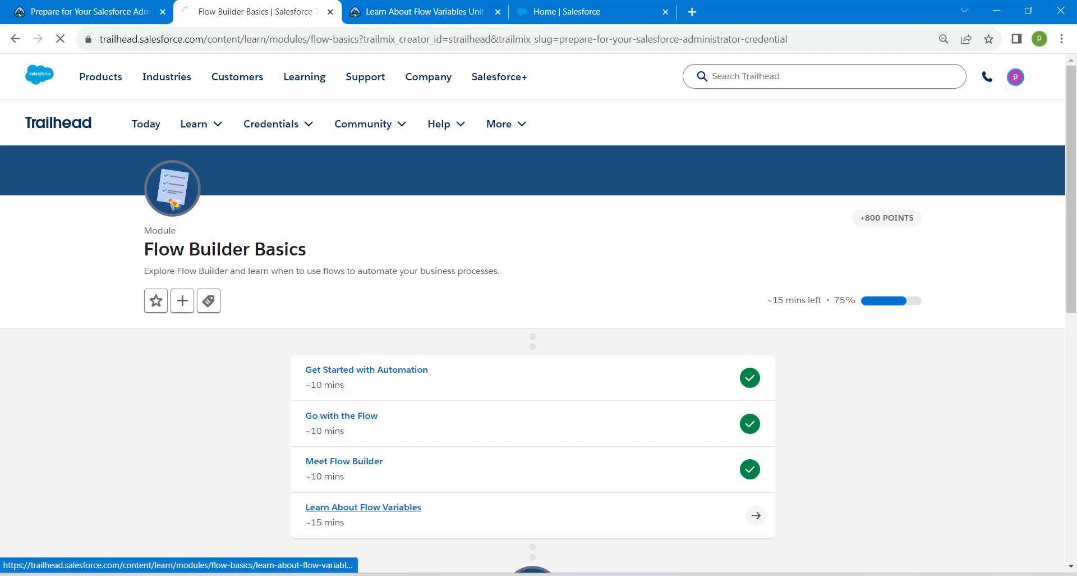
{"action": "left_click", "coordinate": [363, 507]}
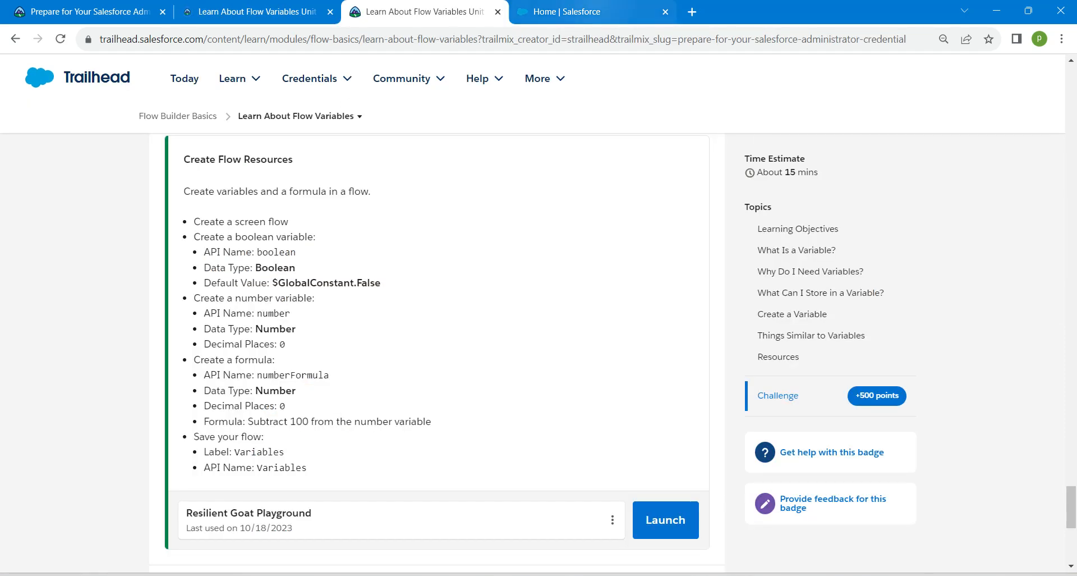
{"action": "left_click", "coordinate": [593, 12]}
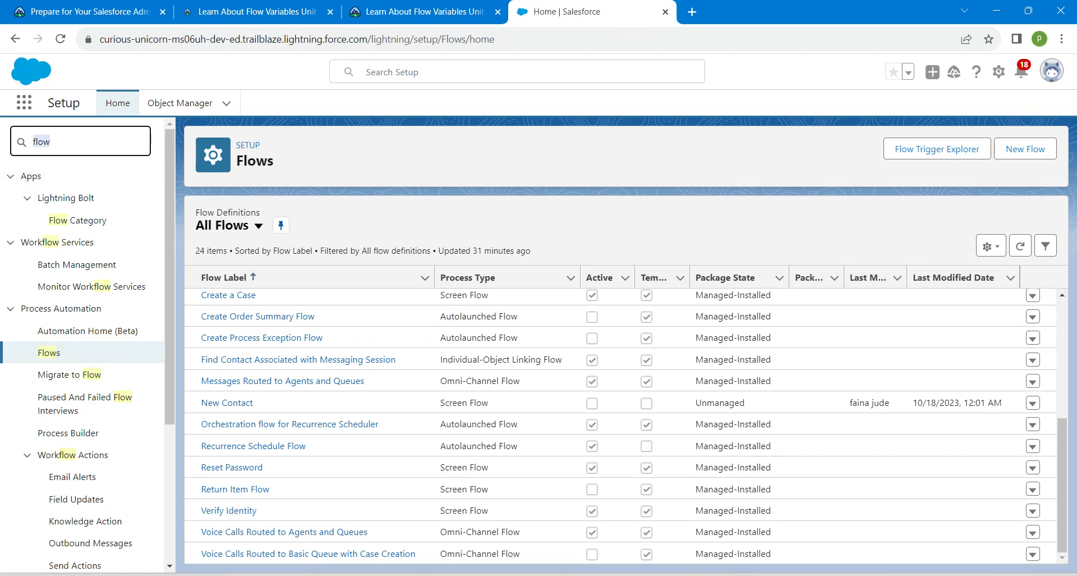
{"action": "mouse_move", "coordinate": [49, 352]}
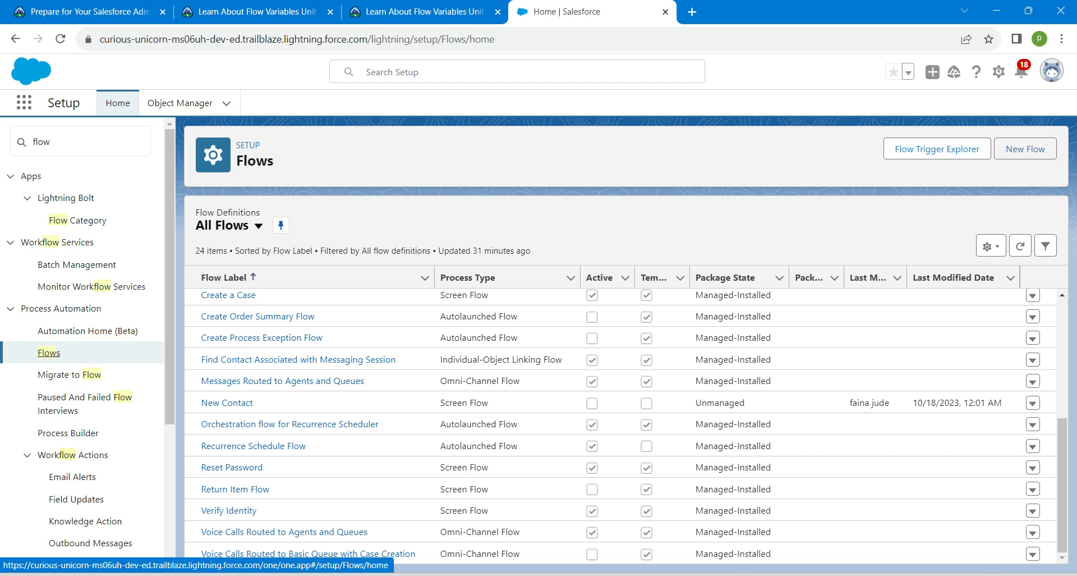
Step: Begin a New Flow from the Setup Flows page
{"action": "left_click", "coordinate": [1024, 148]}
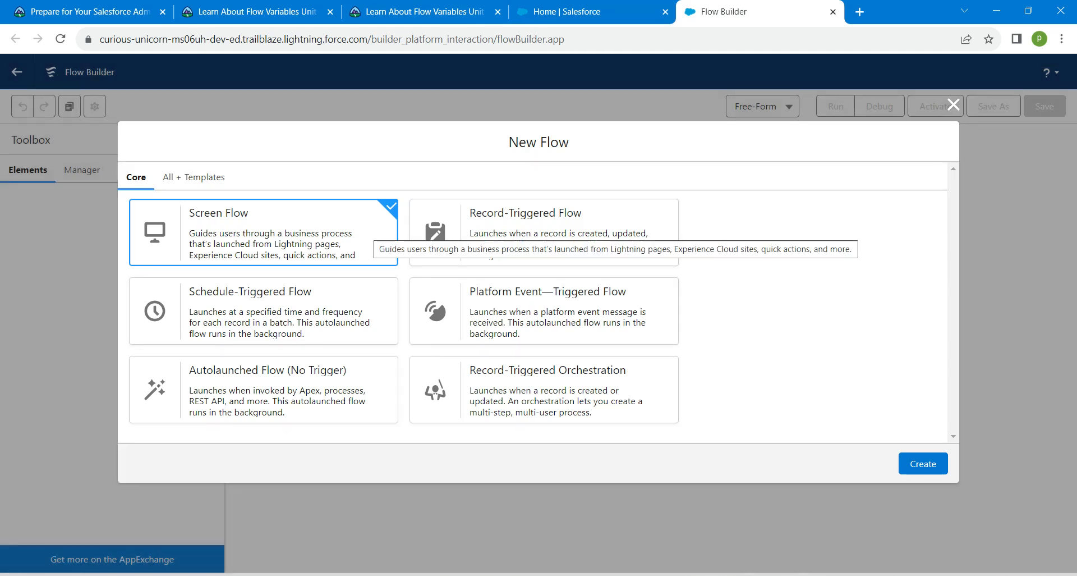
{"action": "mouse_move", "coordinate": [542, 232]}
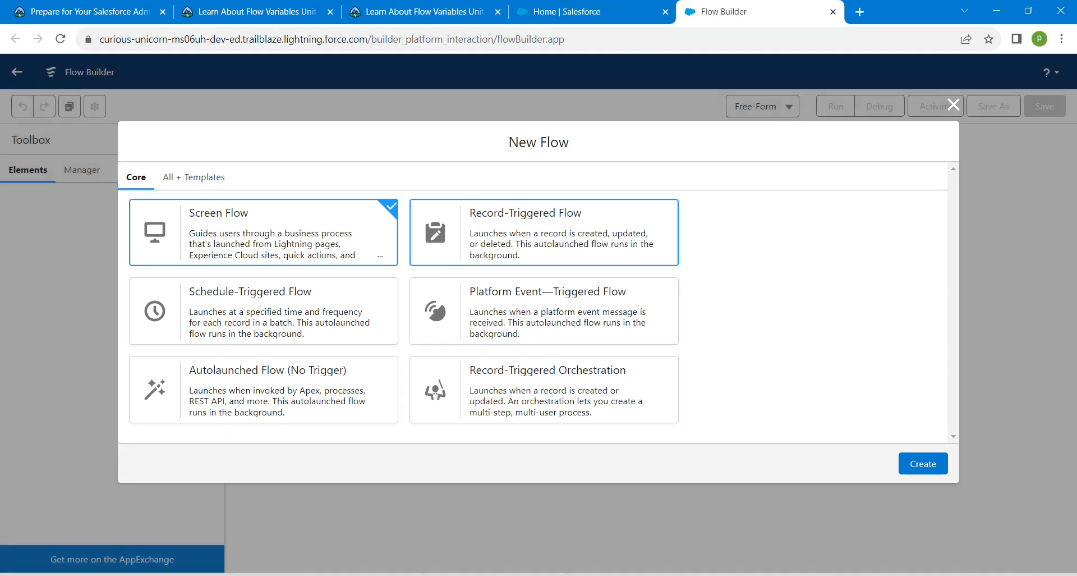
Step: Create the screen flow, switch the canvas to Free-Form, and start a new resource from Manager
{"action": "left_click", "coordinate": [922, 462]}
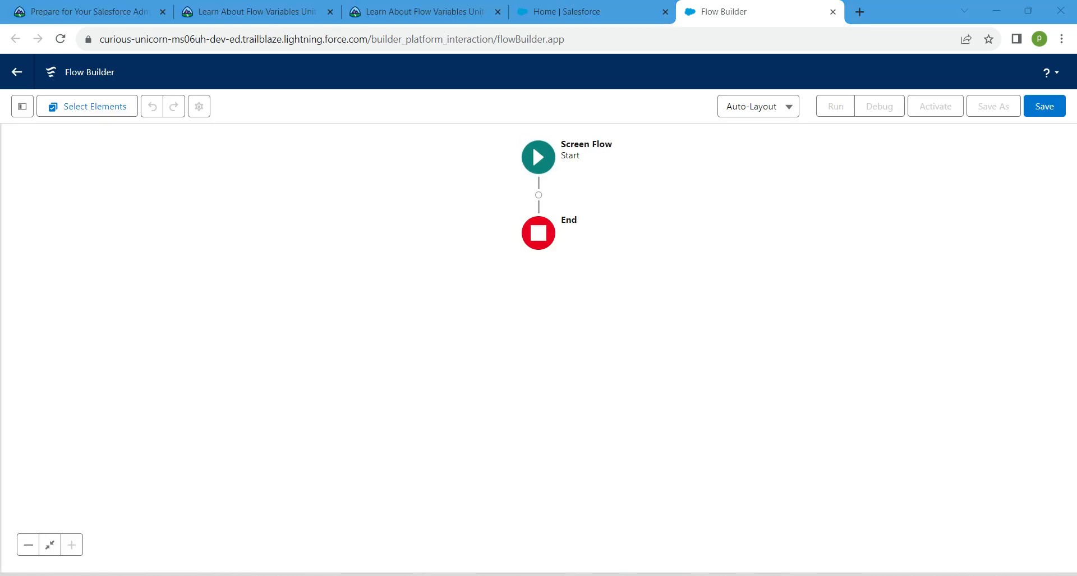
{"action": "left_click", "coordinate": [757, 106]}
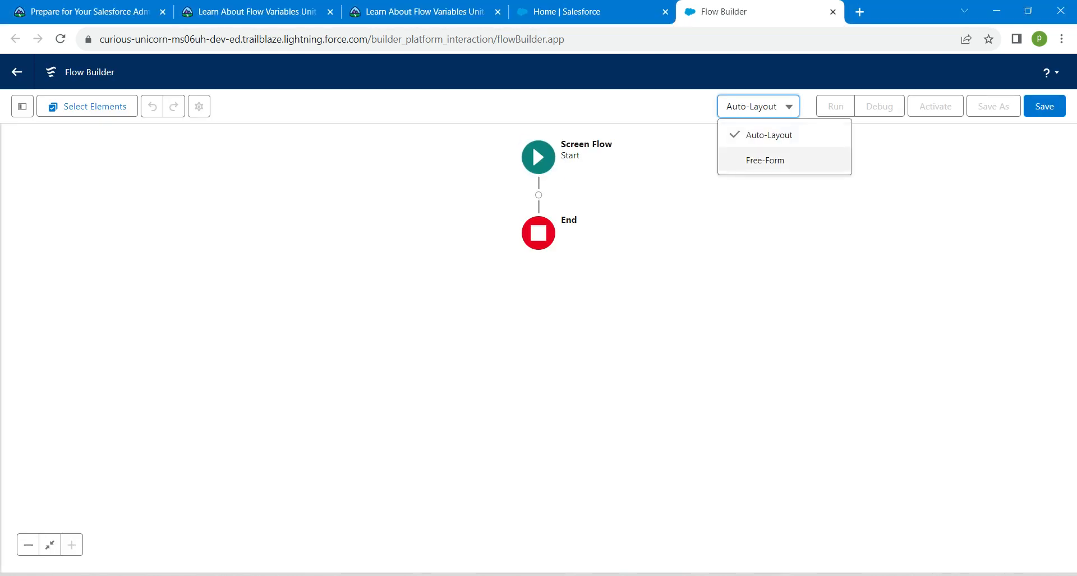
{"action": "left_click", "coordinate": [764, 160]}
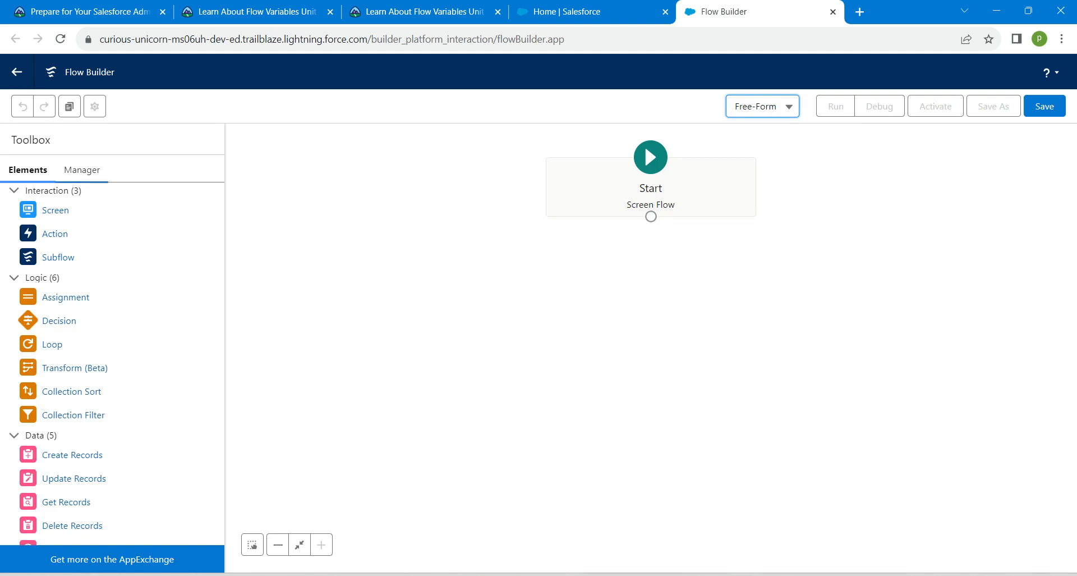
{"action": "left_click", "coordinate": [80, 170]}
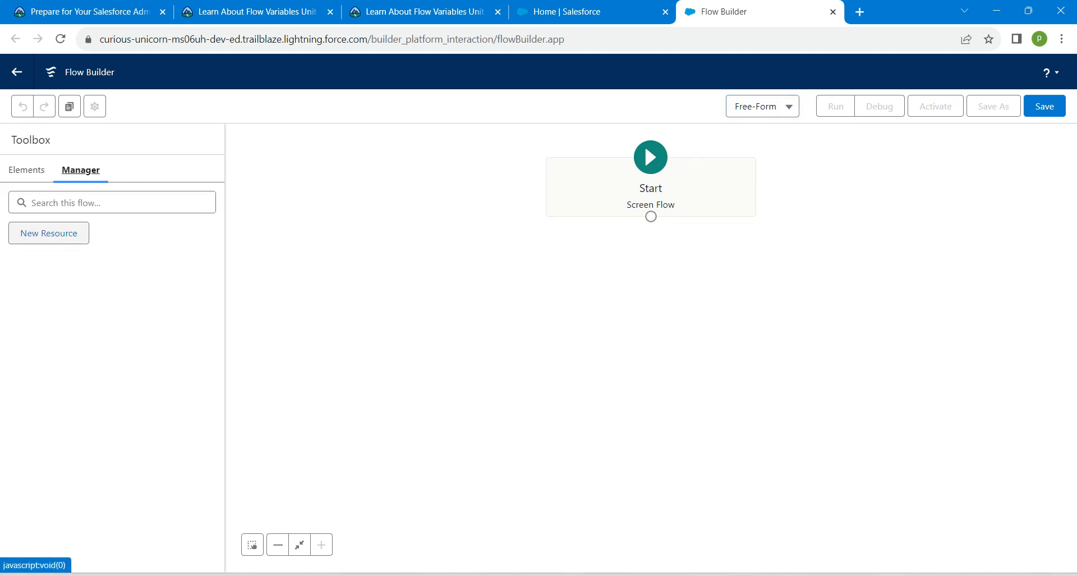
{"action": "left_click", "coordinate": [48, 233]}
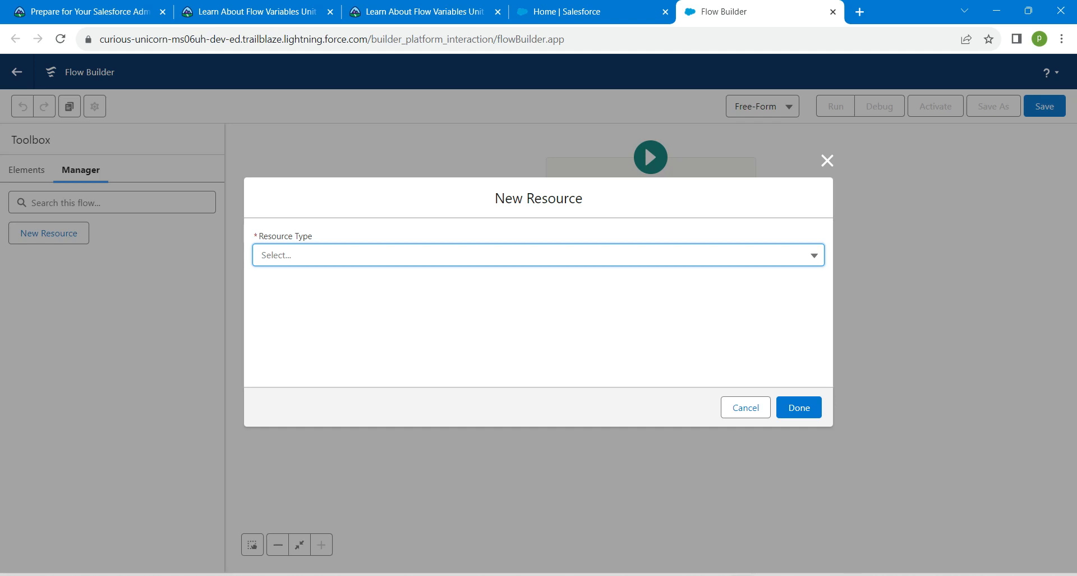
Step: Define a Variable resource with API name boolean, copied from the challenge requirements
{"action": "left_click", "coordinate": [538, 254]}
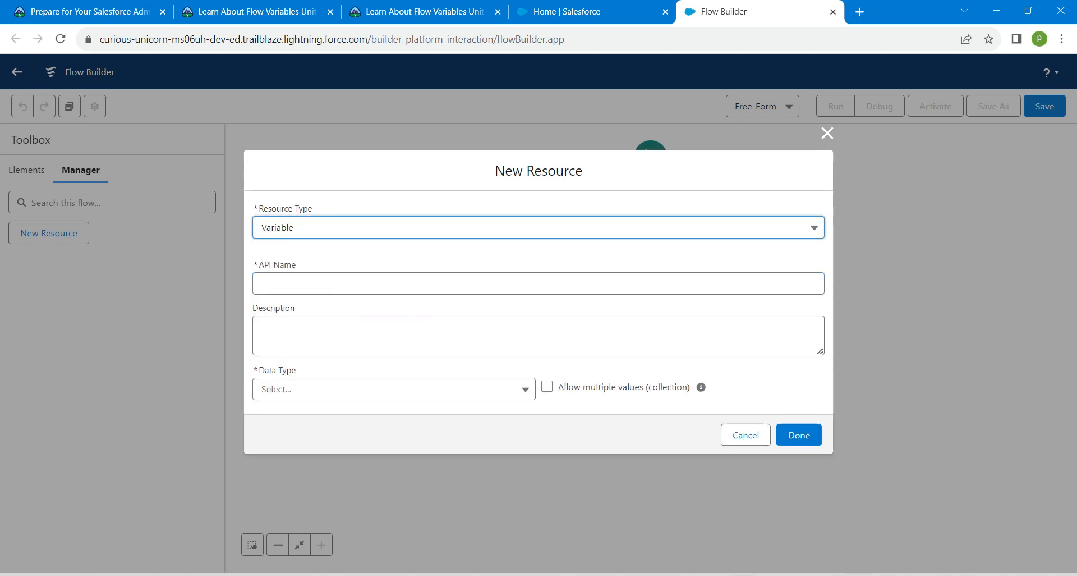
{"action": "left_click", "coordinate": [538, 283]}
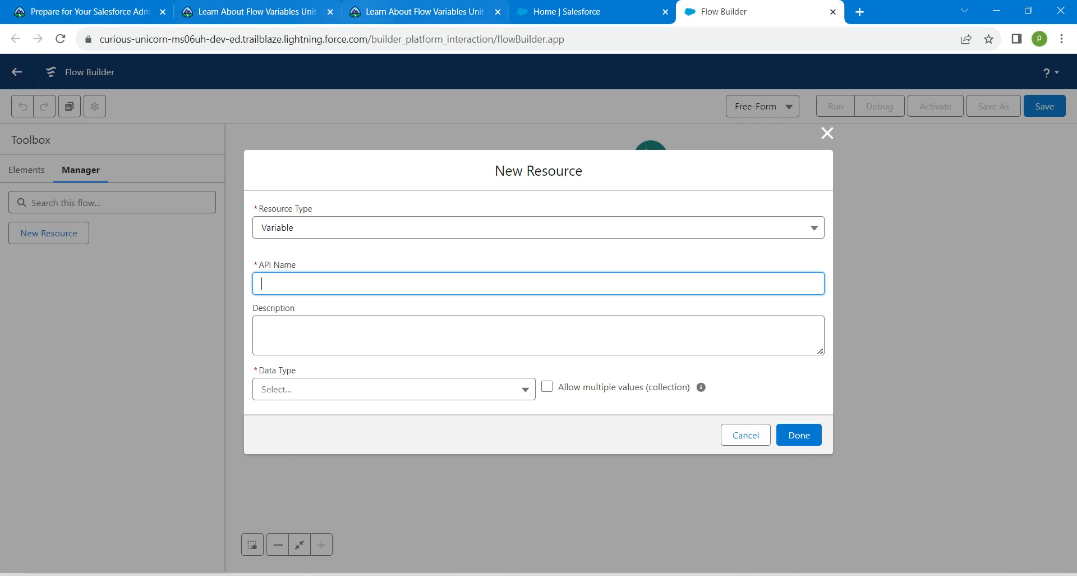
{"action": "left_click", "coordinate": [418, 11]}
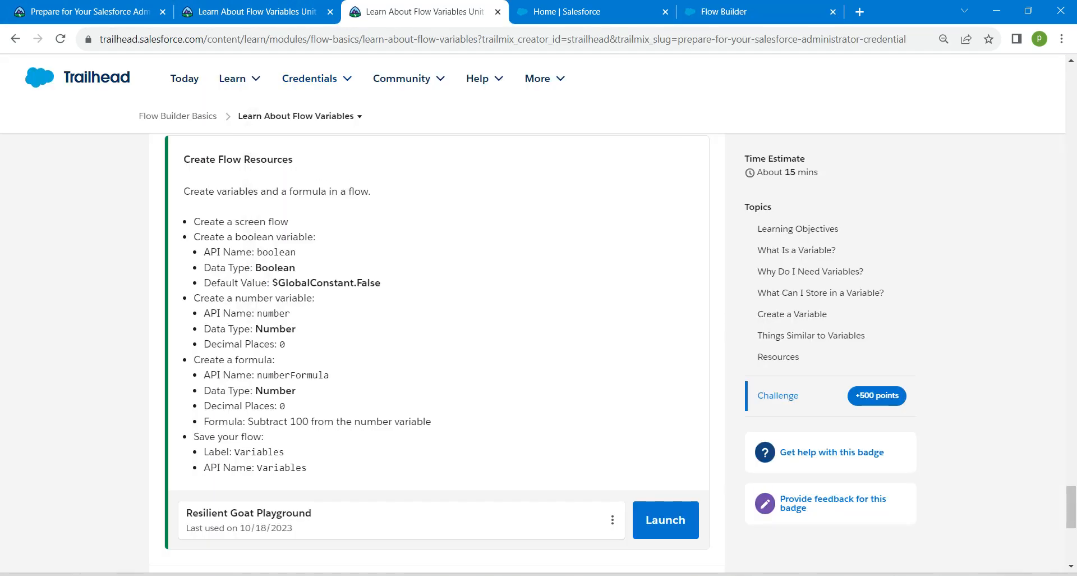
{"action": "double_click", "coordinate": [275, 252]}
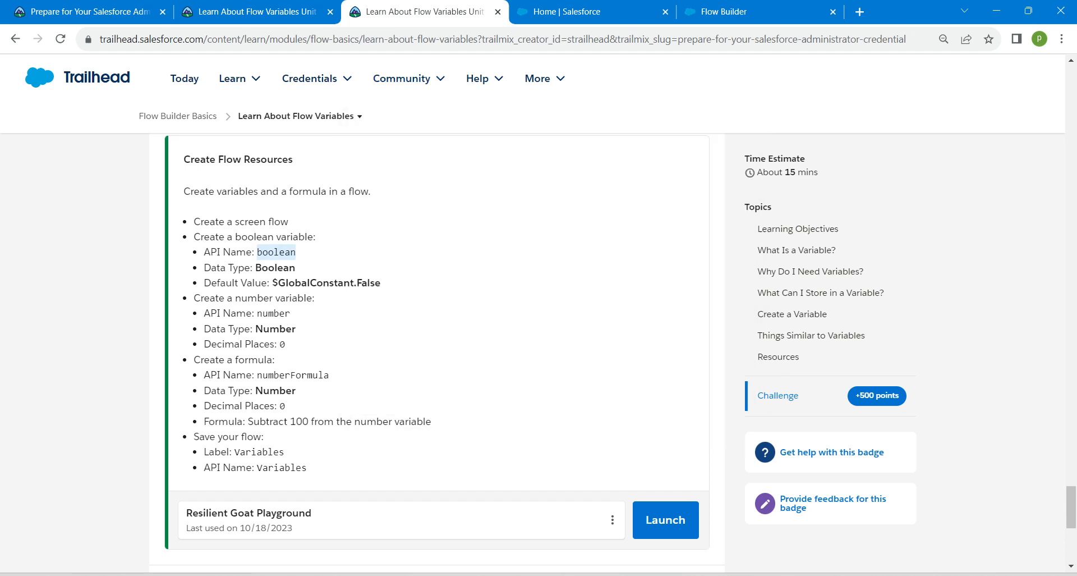
{"action": "left_click", "coordinate": [759, 12]}
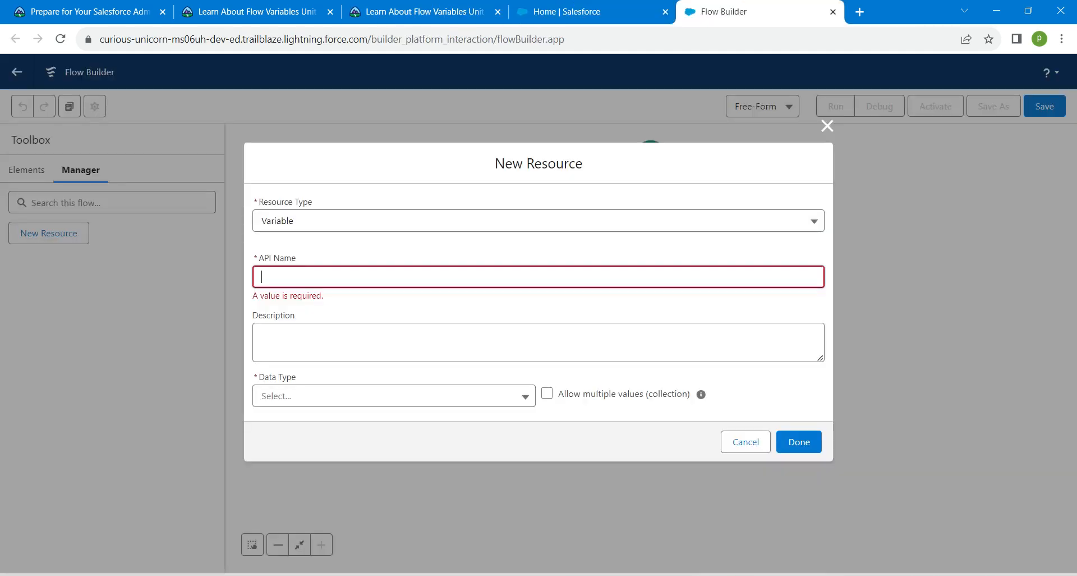
{"action": "type", "text": "boolean"}
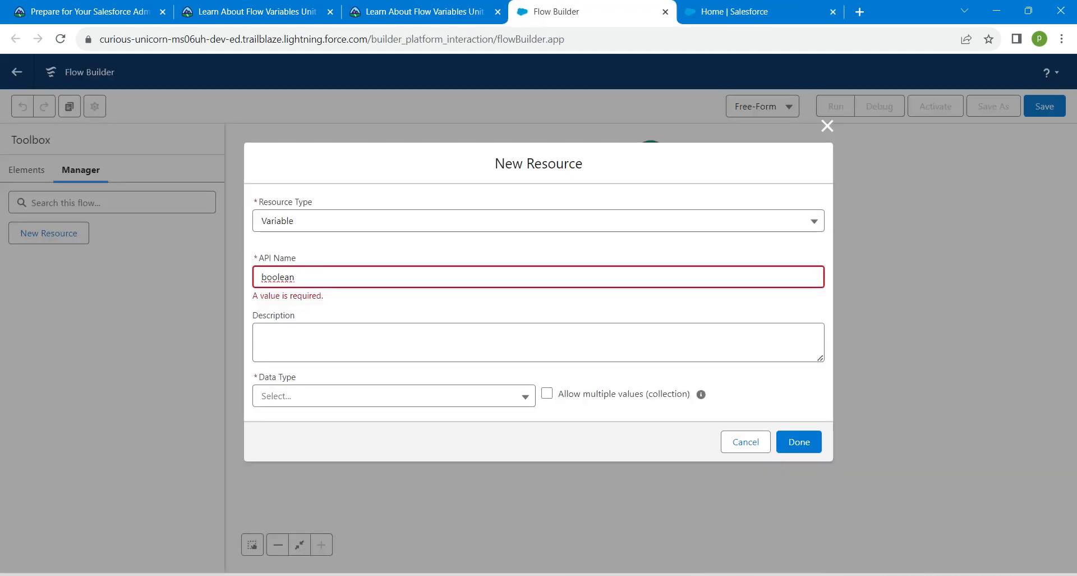
Step: Give the boolean variable Boolean data type, default $GlobalConstant.False, and save it
{"action": "left_click", "coordinate": [394, 395]}
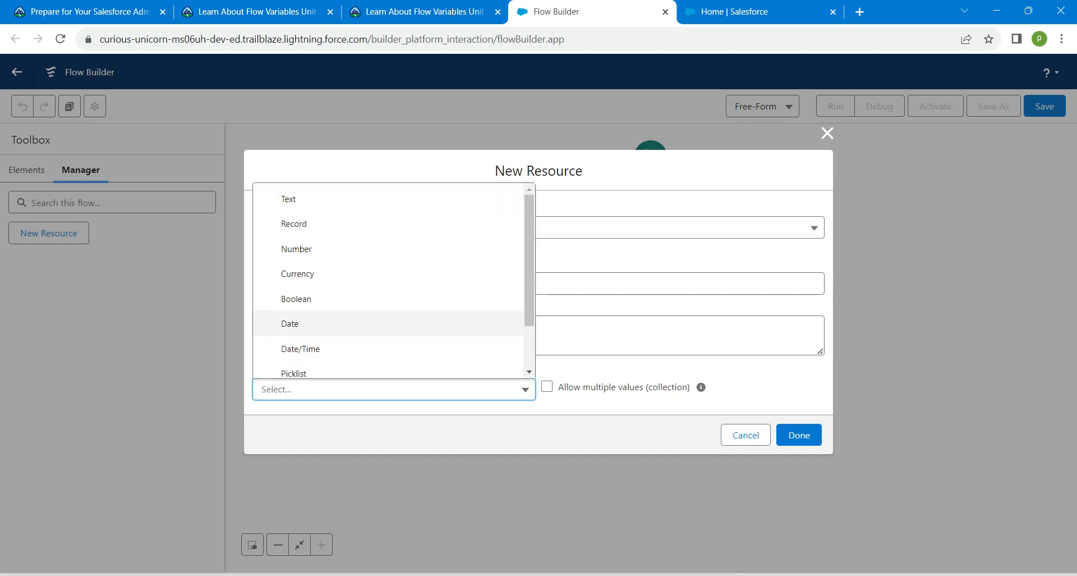
{"action": "left_click", "coordinate": [296, 298]}
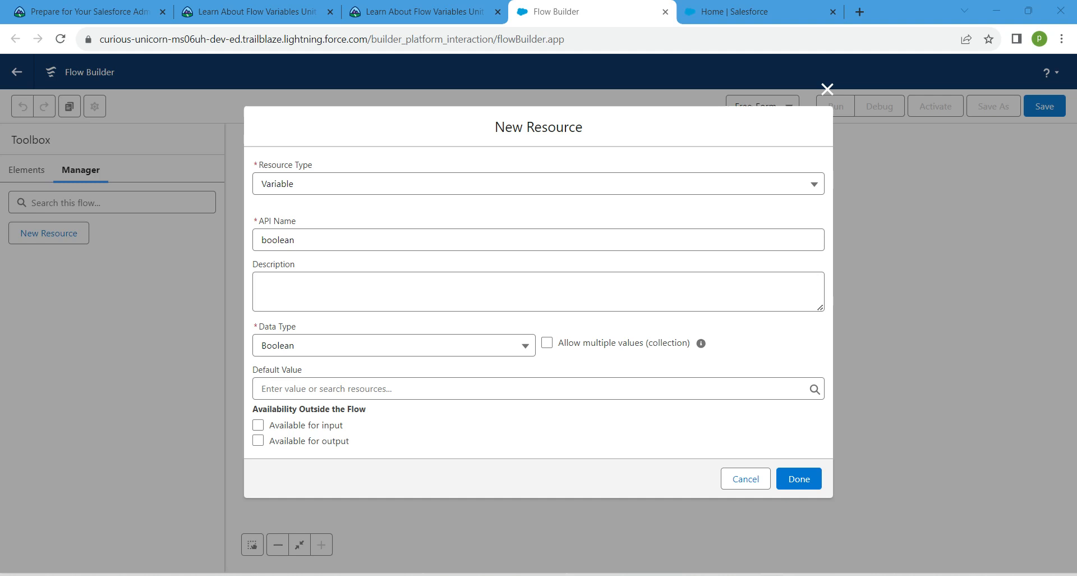
{"action": "left_click", "coordinate": [538, 388]}
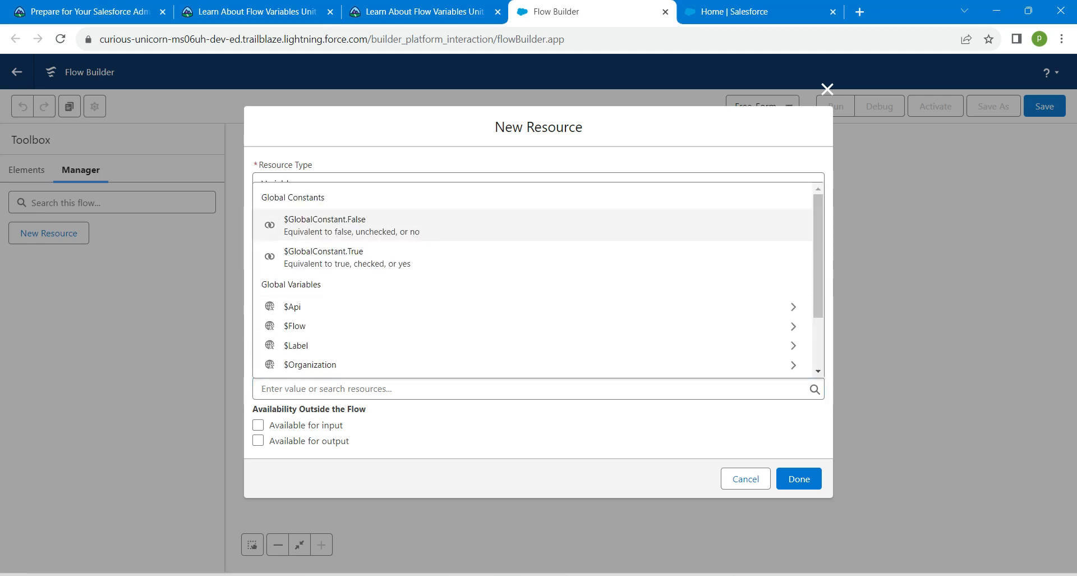
{"action": "left_click", "coordinate": [324, 224]}
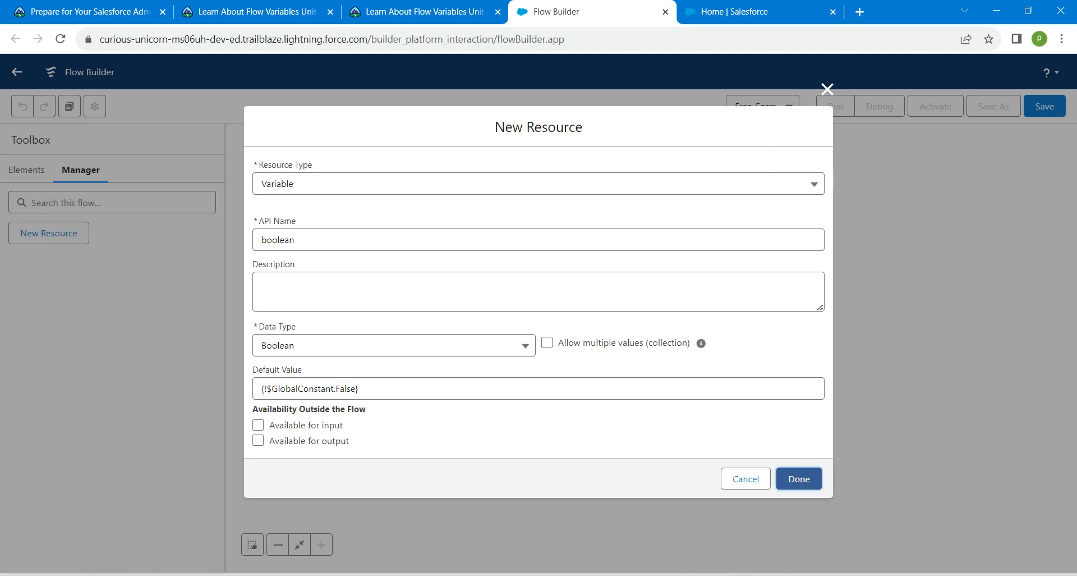
{"action": "left_click", "coordinate": [798, 478]}
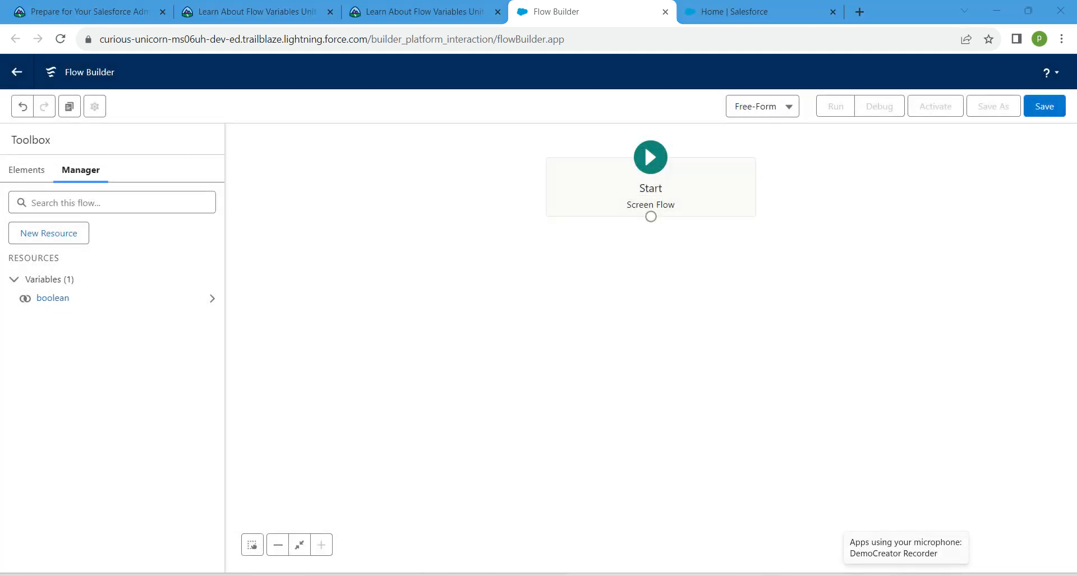
Step: Start another resource as a Variable with API name number
{"action": "left_click", "coordinate": [49, 233]}
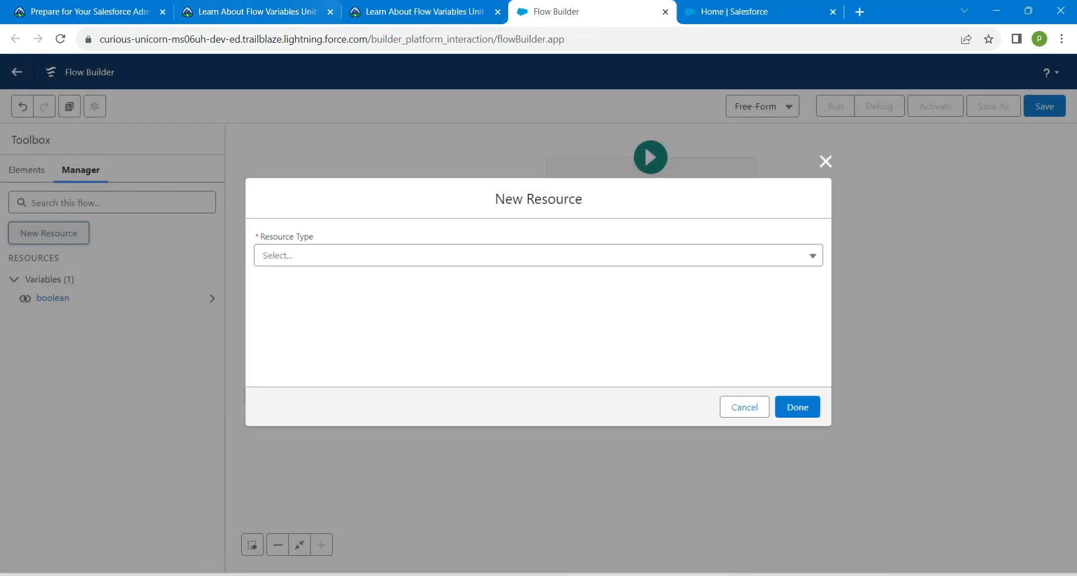
{"action": "left_click", "coordinate": [419, 12]}
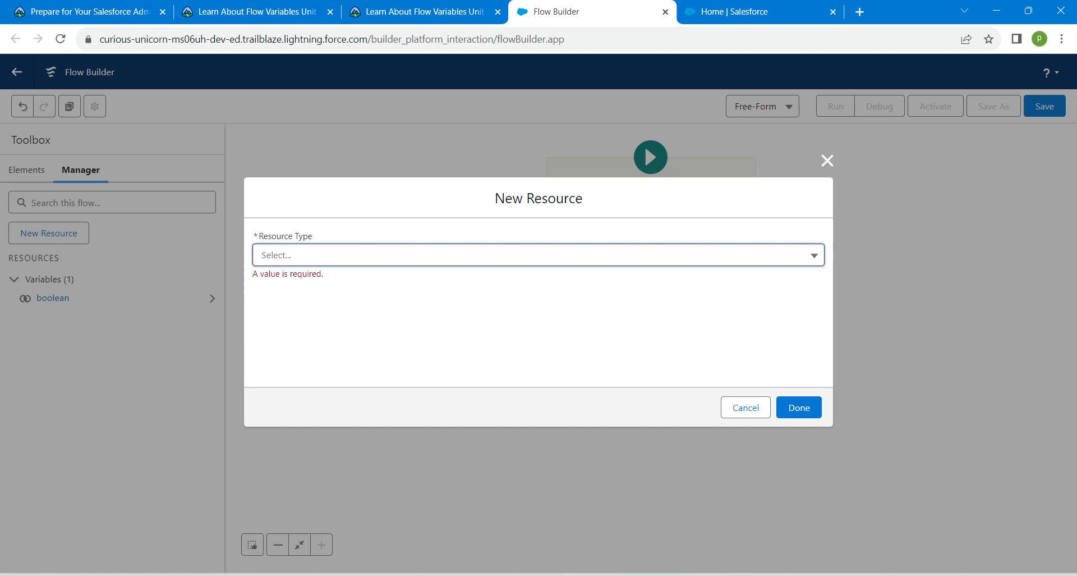
{"action": "left_click", "coordinate": [538, 255]}
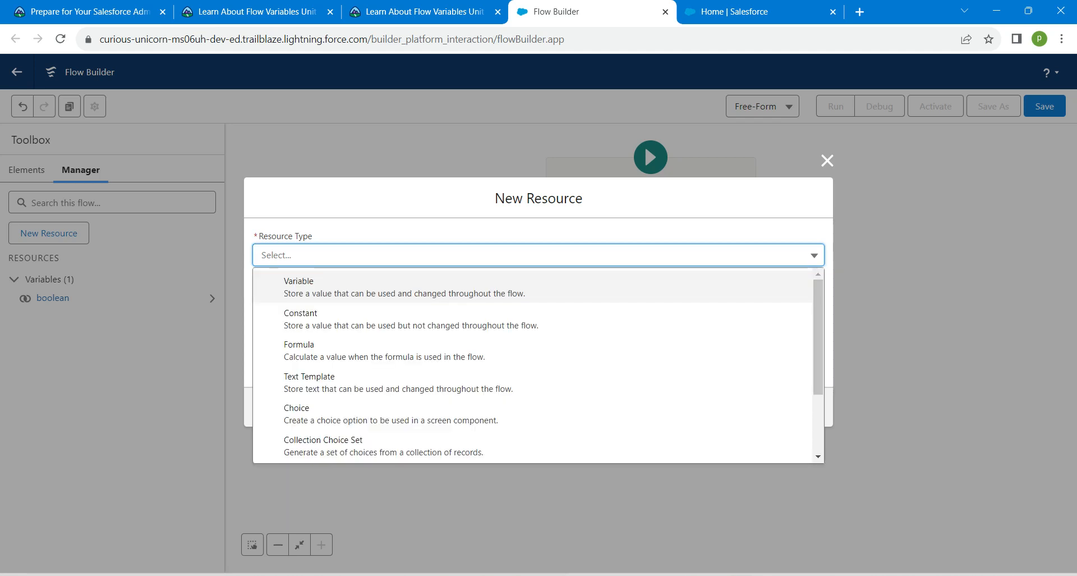
{"action": "left_click", "coordinate": [298, 287]}
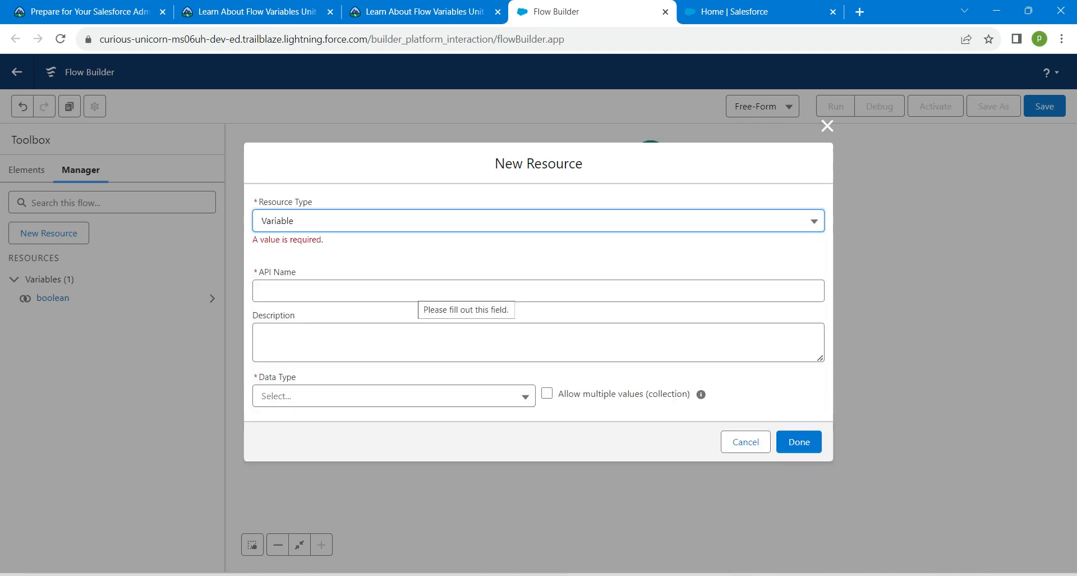
{"action": "type", "text": "number"}
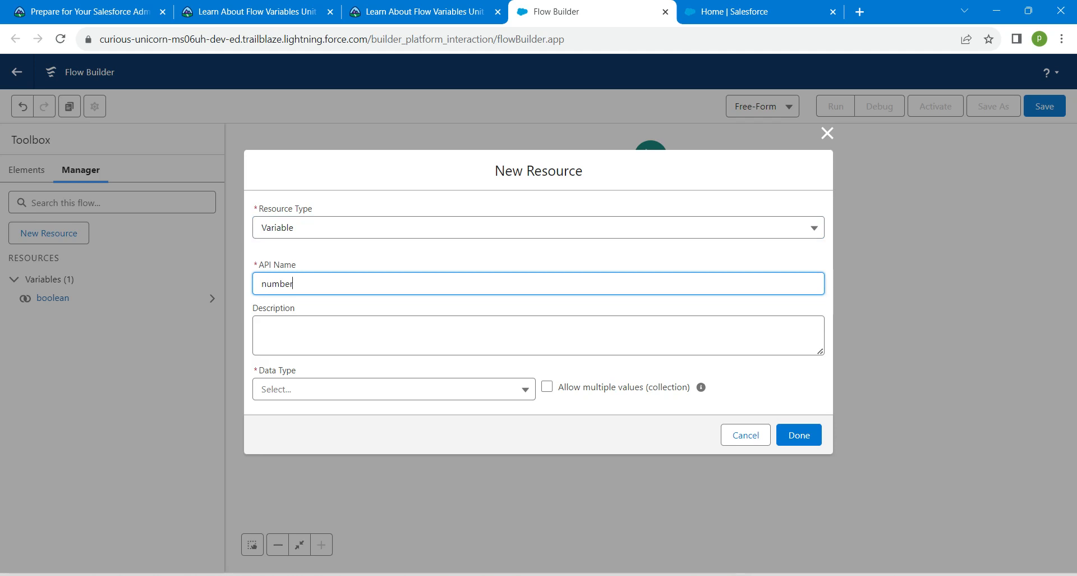
Step: Make number a Number type with 0 decimal places and save it
{"action": "left_click", "coordinate": [394, 389]}
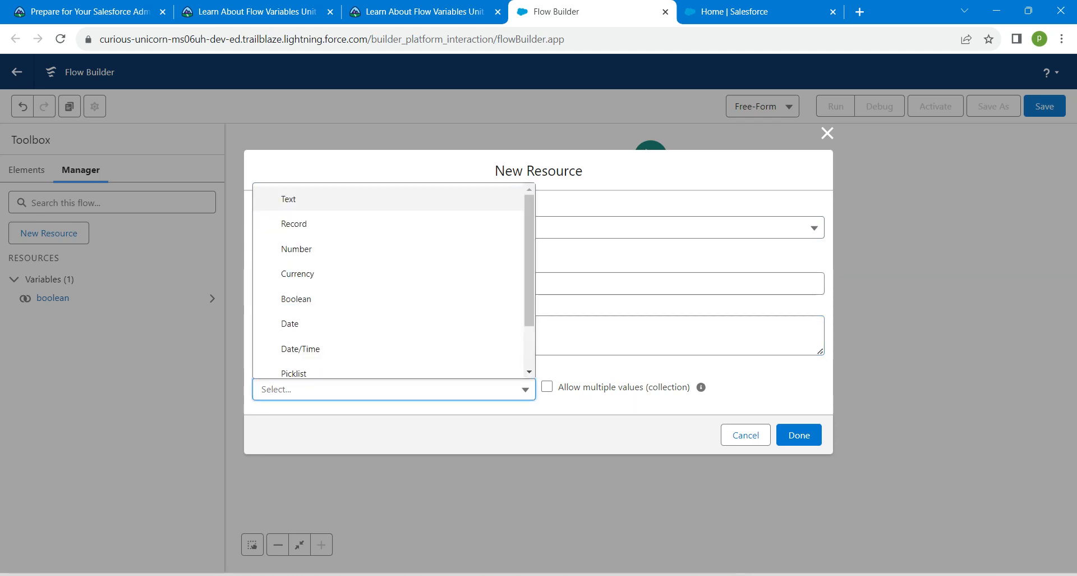
{"action": "left_click", "coordinate": [297, 248]}
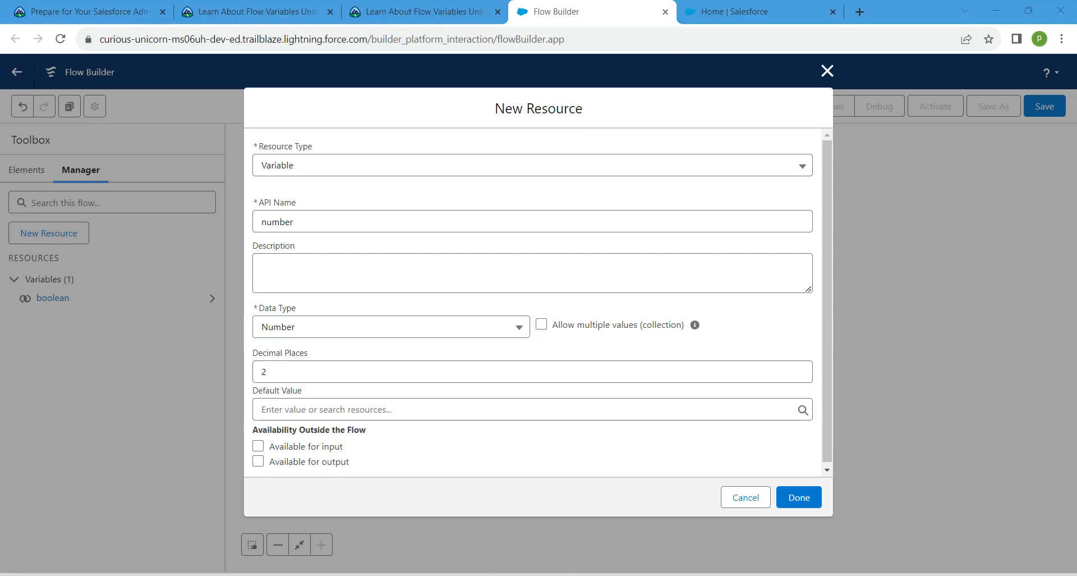
{"action": "type", "text": "0"}
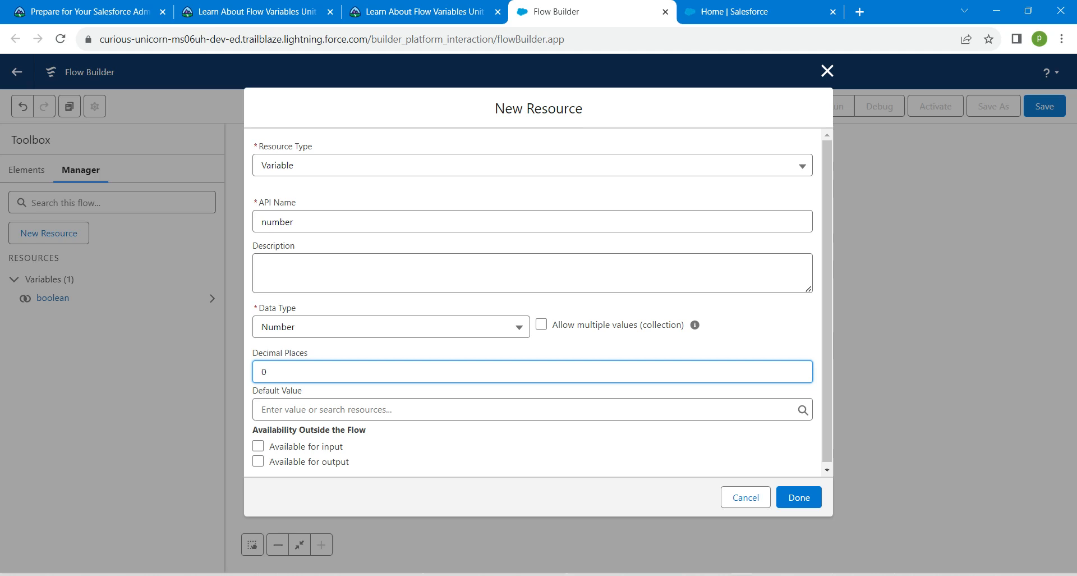
{"action": "left_click", "coordinate": [798, 496]}
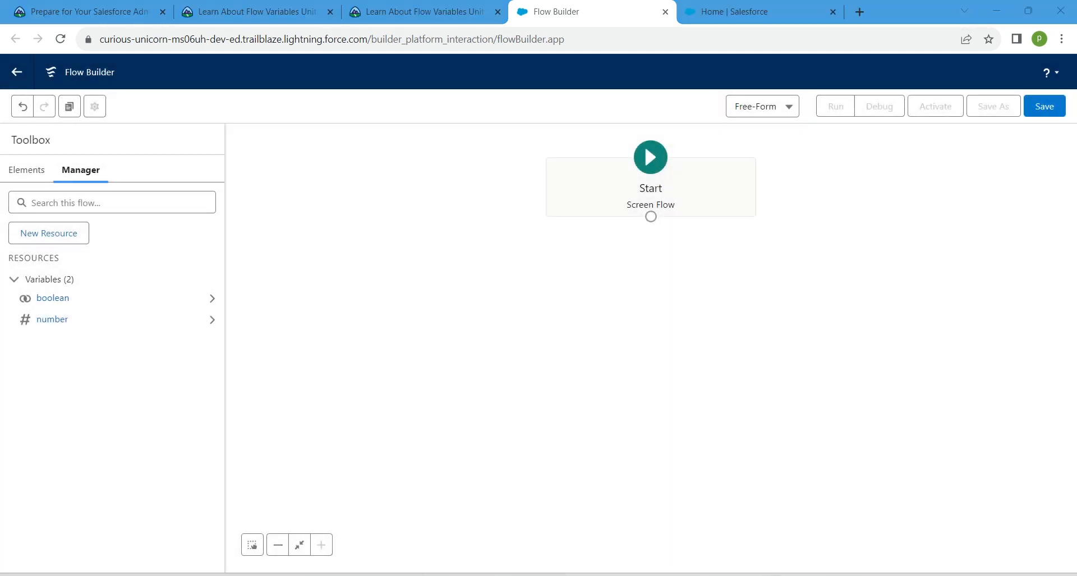
{"action": "left_click", "coordinate": [49, 232]}
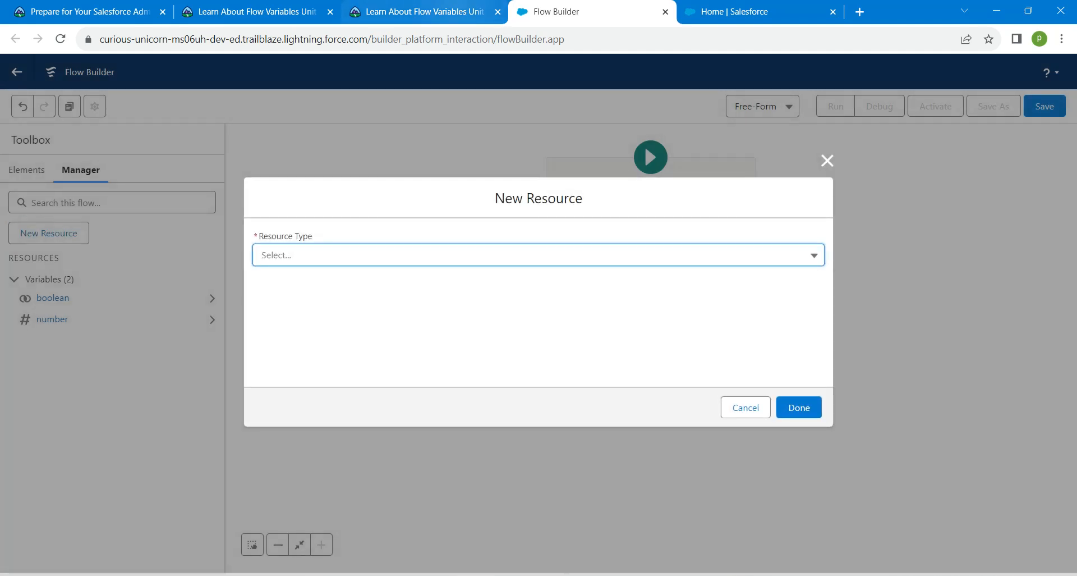
Step: Set the resource type to Formula with API name numberFormula
{"action": "left_click", "coordinate": [419, 12]}
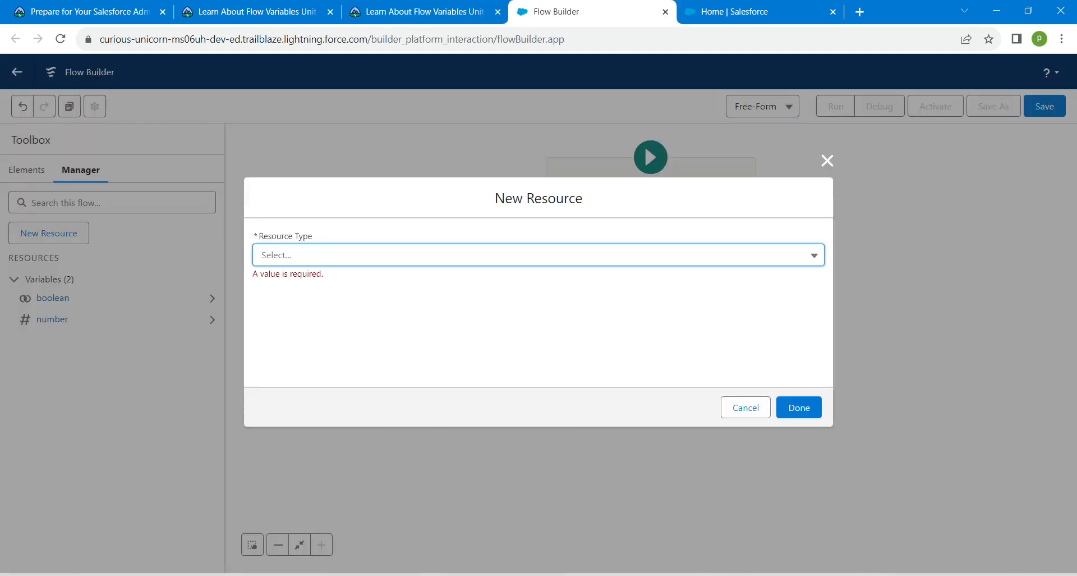
{"action": "left_click", "coordinate": [538, 254]}
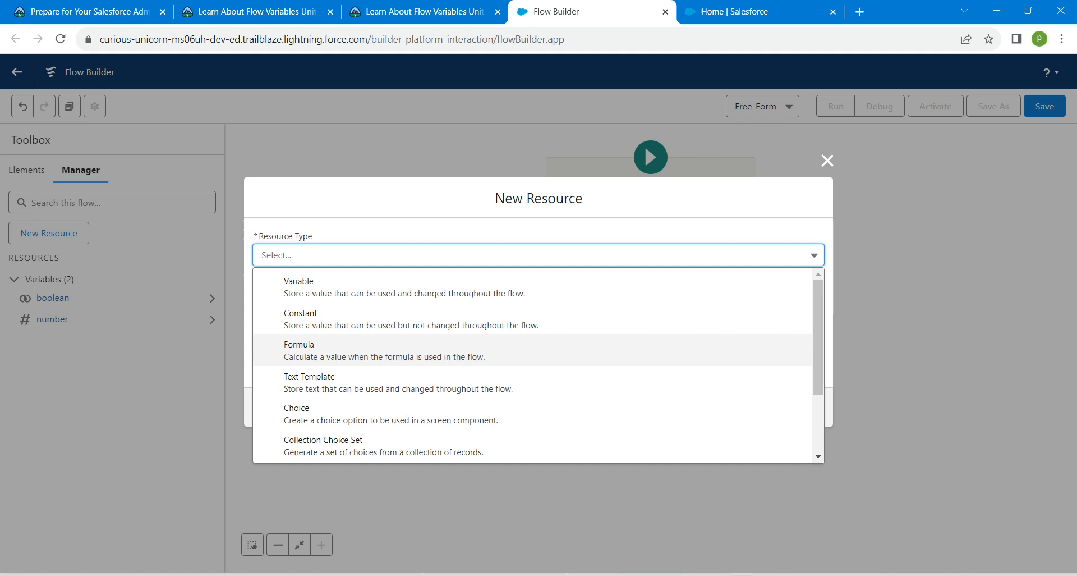
{"action": "left_click", "coordinate": [299, 344]}
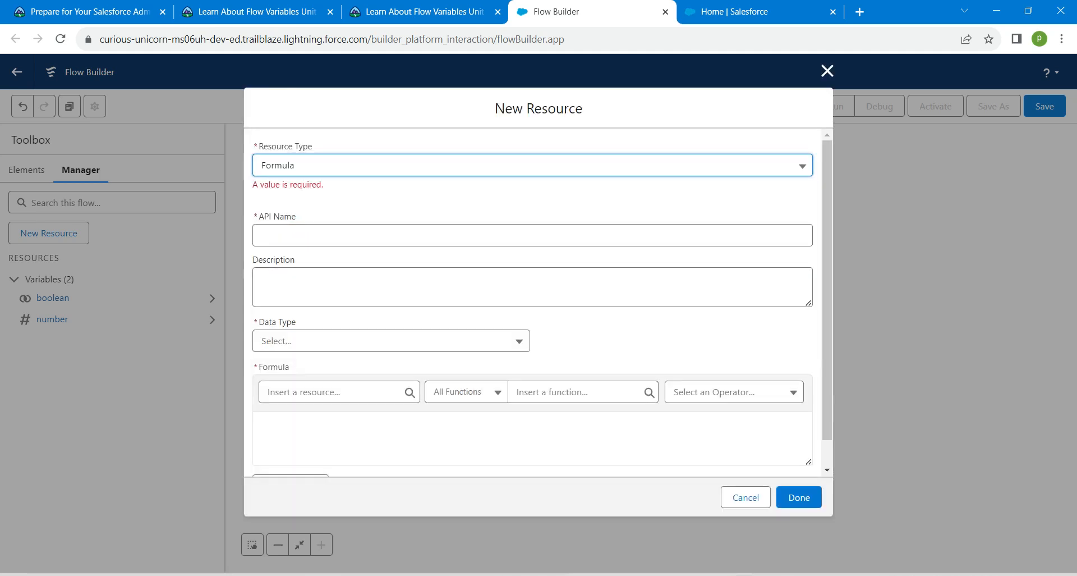
{"action": "type", "text": "numberFormula"}
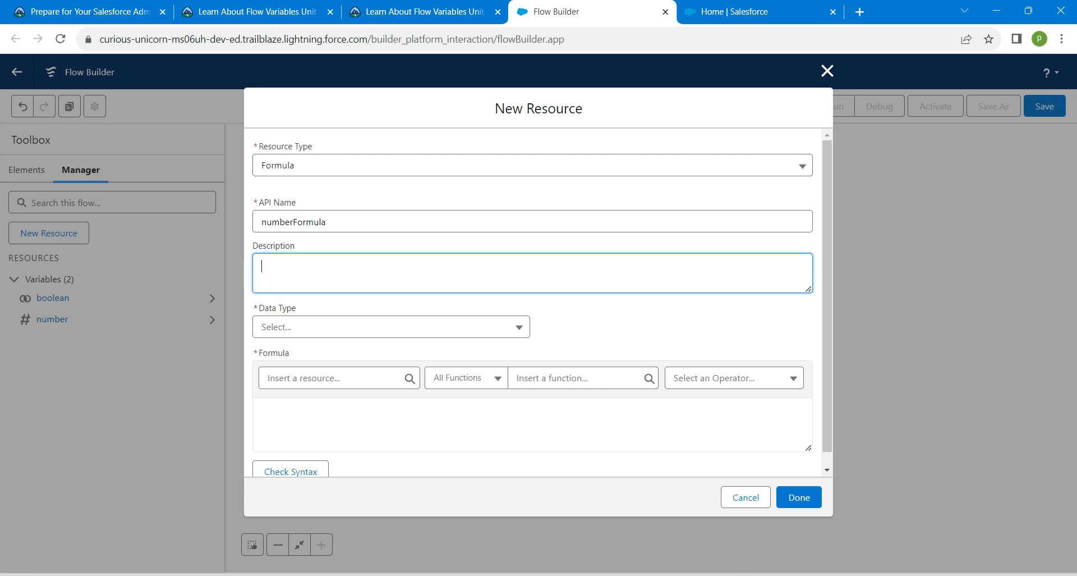
Step: Give numberFormula a Number data type with 0 decimal places
{"action": "left_click", "coordinate": [391, 326]}
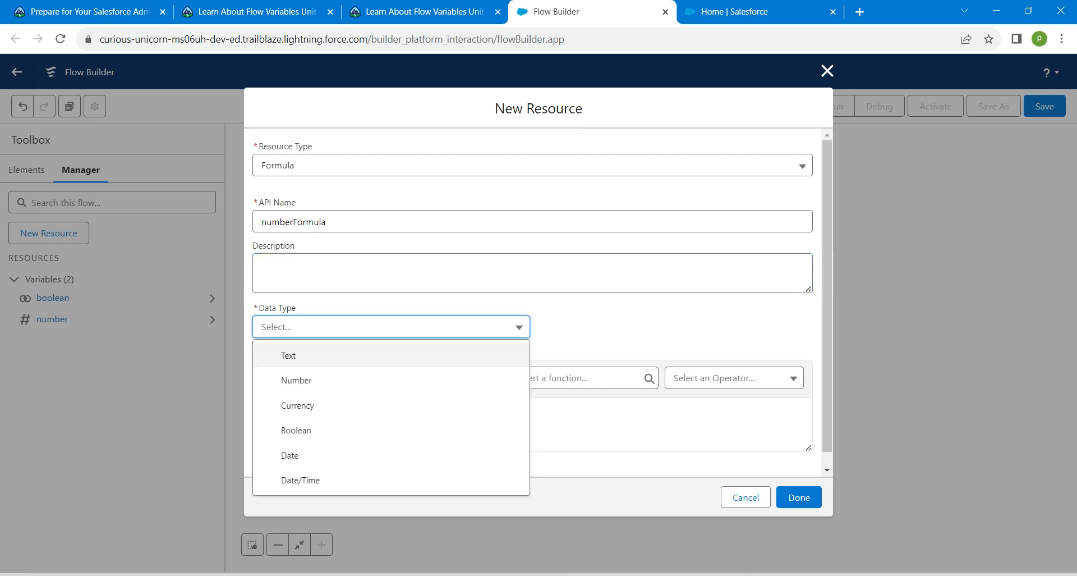
{"action": "left_click", "coordinate": [295, 380]}
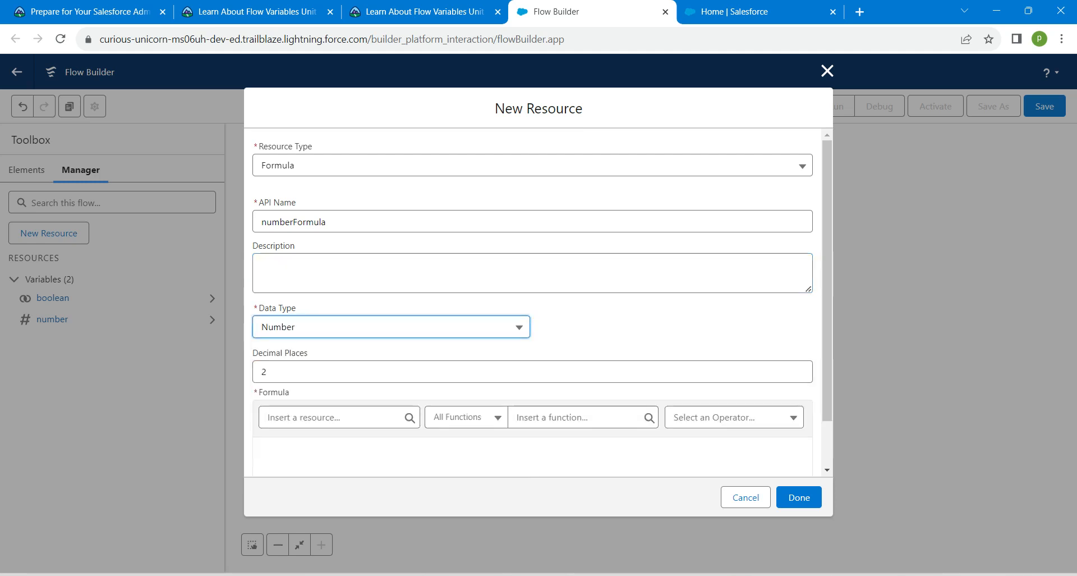
{"action": "left_click", "coordinate": [532, 371]}
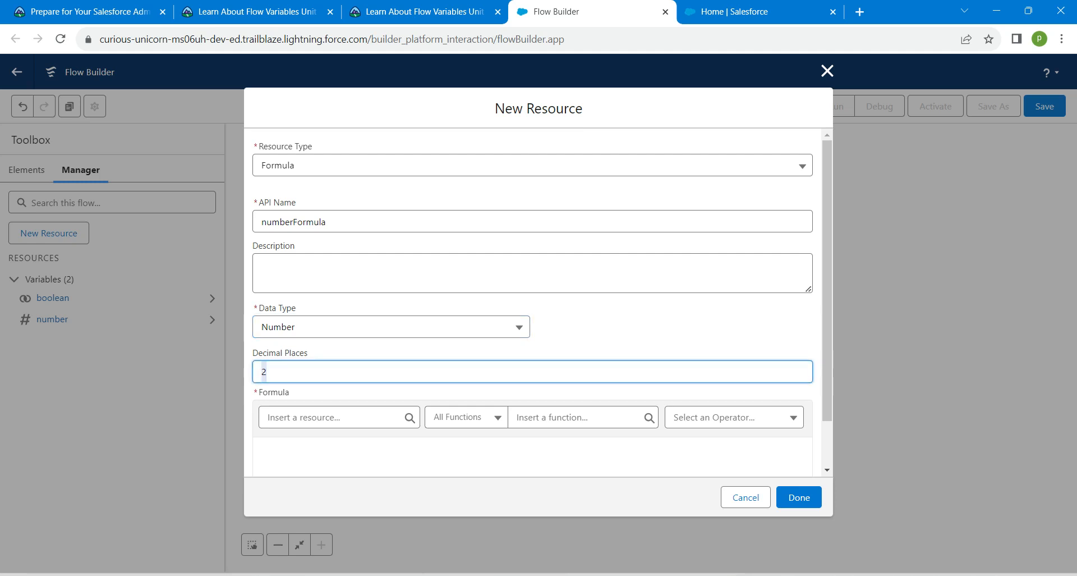
{"action": "type", "text": "0"}
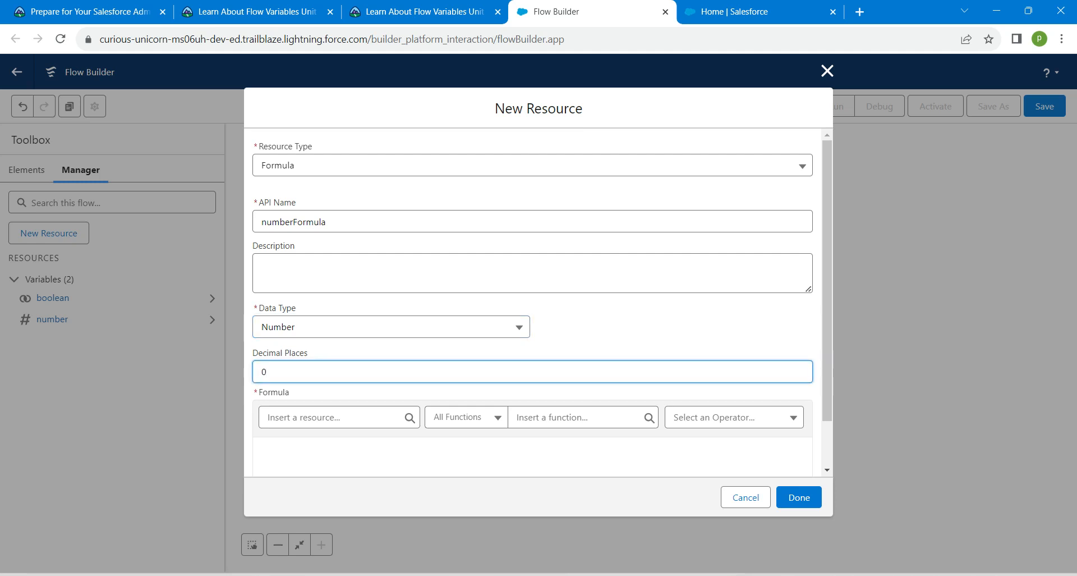
{"action": "left_click", "coordinate": [336, 417]}
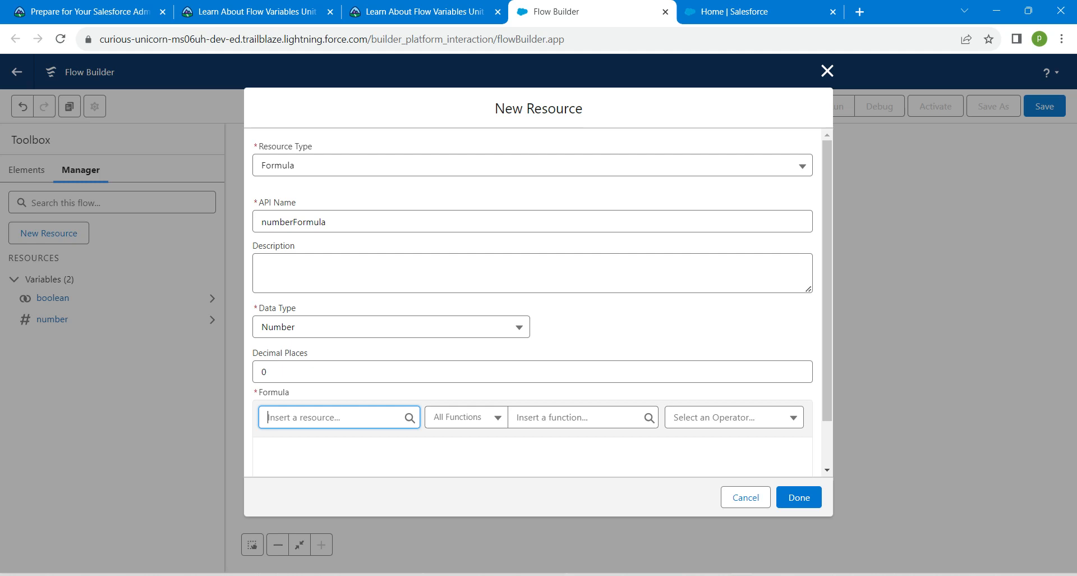
Step: Build the formula {!number}-100 by inserting the number variable
{"action": "left_click", "coordinate": [336, 416]}
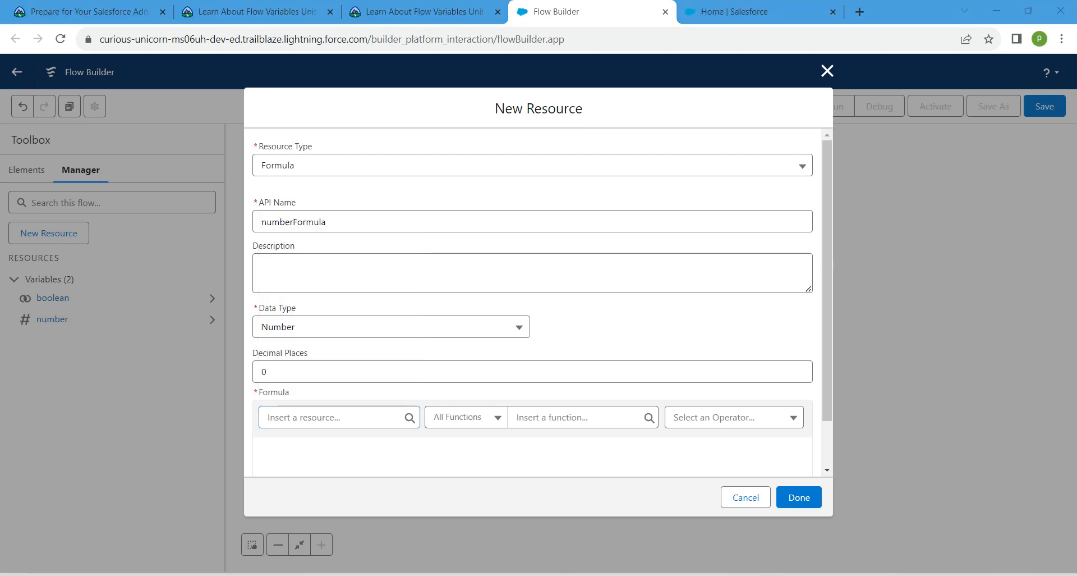
{"action": "left_click", "coordinate": [337, 417]}
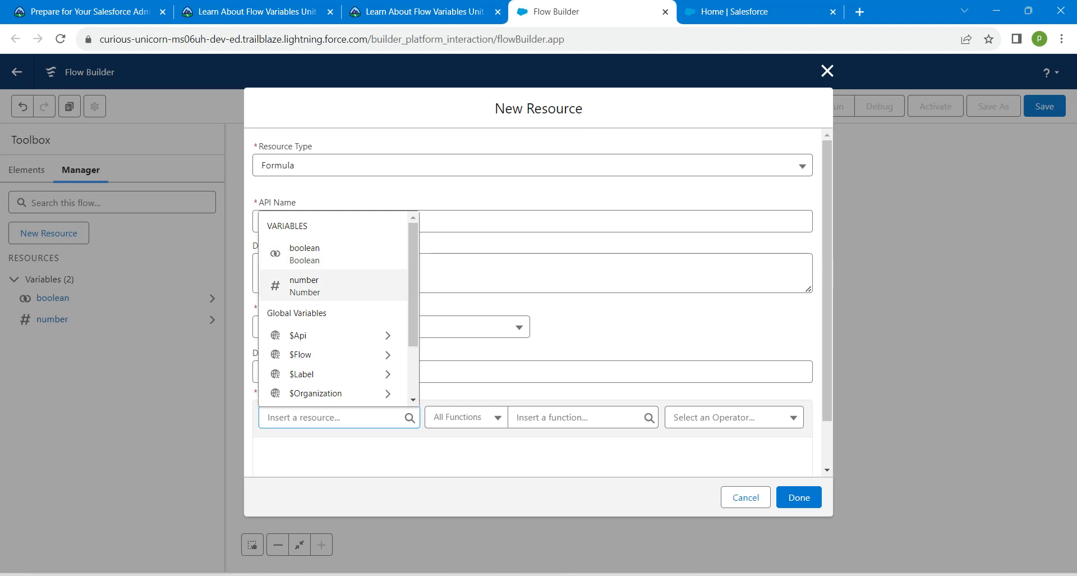
{"action": "left_click", "coordinate": [303, 285]}
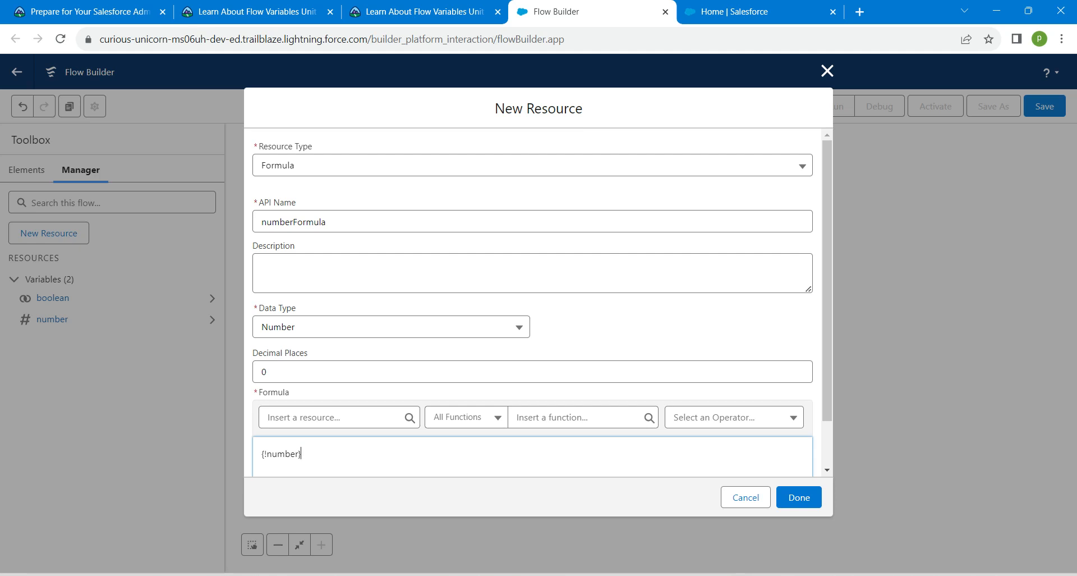
{"action": "type", "text": "-100"}
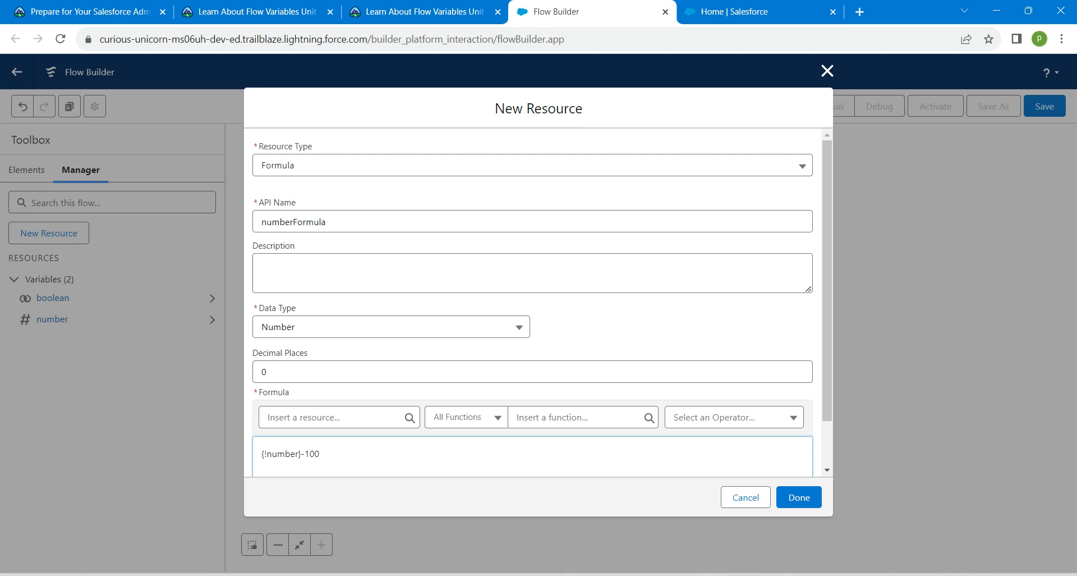
Step: Confirm the formula's syntax is valid and finish the numberFormula resource
{"action": "scroll", "scroll_direction": "down", "scroll_amount": 3}
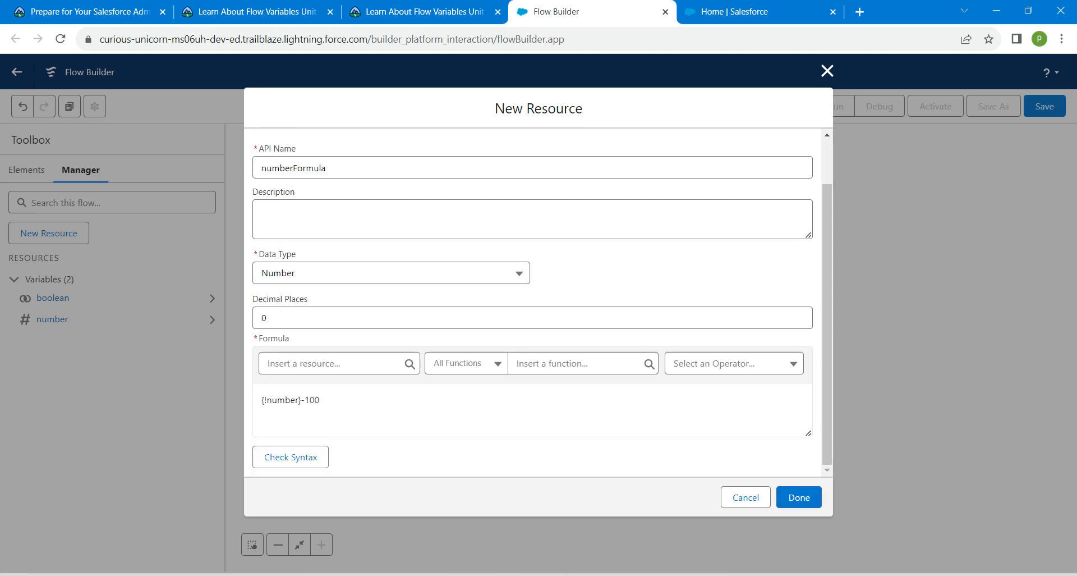
{"action": "left_click", "coordinate": [290, 456]}
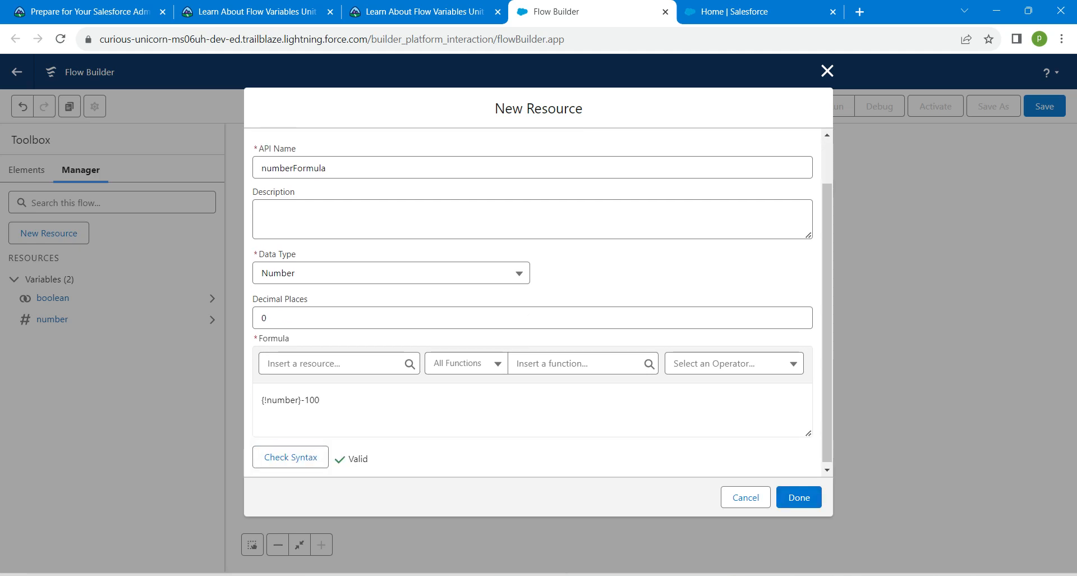
{"action": "left_click", "coordinate": [797, 496]}
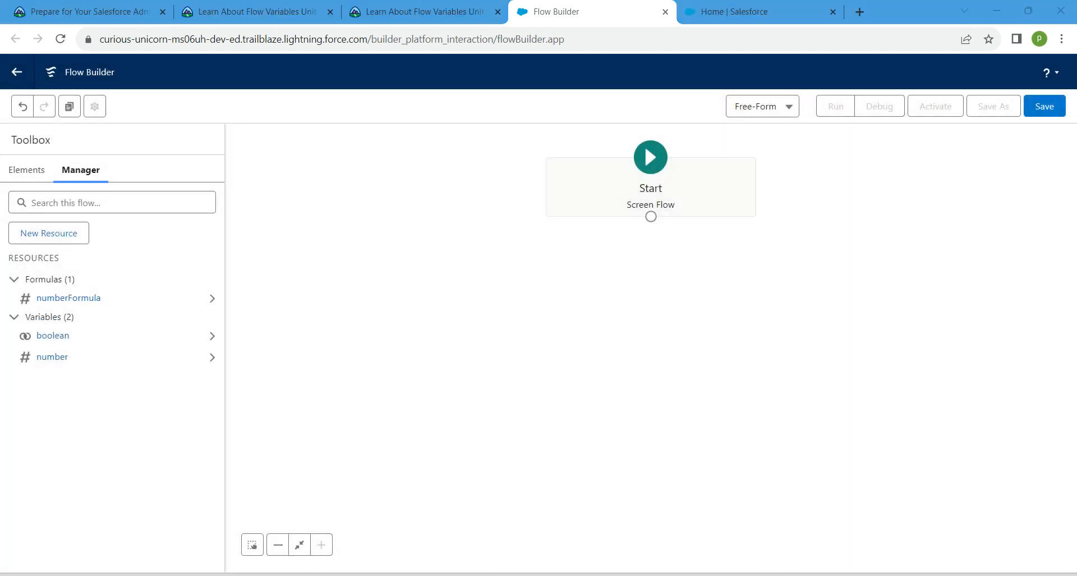
{"action": "left_click", "coordinate": [1043, 106]}
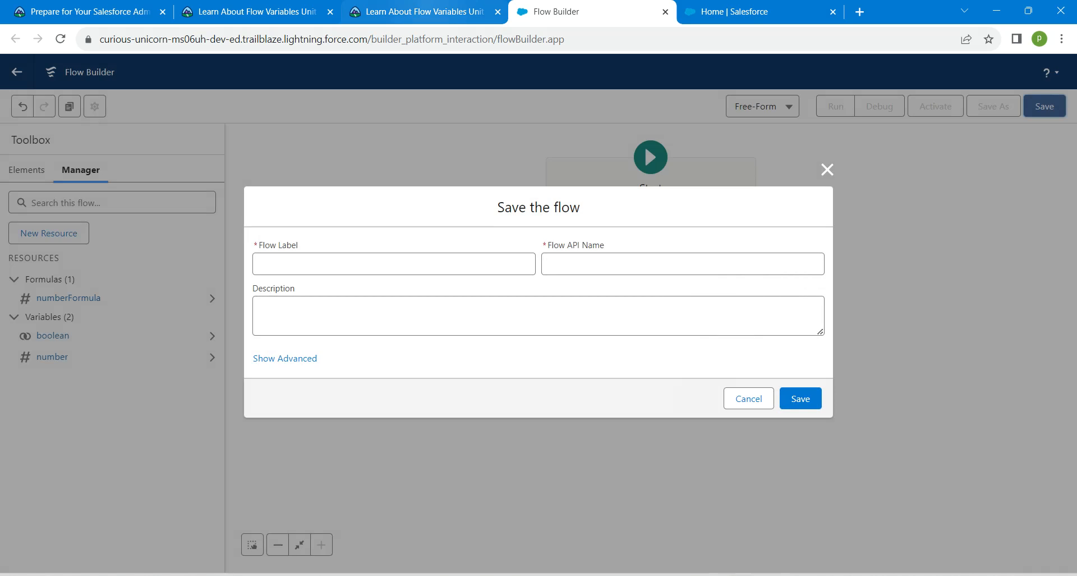
Step: Save the flow with Flow Label Variables and dismiss the activation warning
{"action": "left_click", "coordinate": [419, 12]}
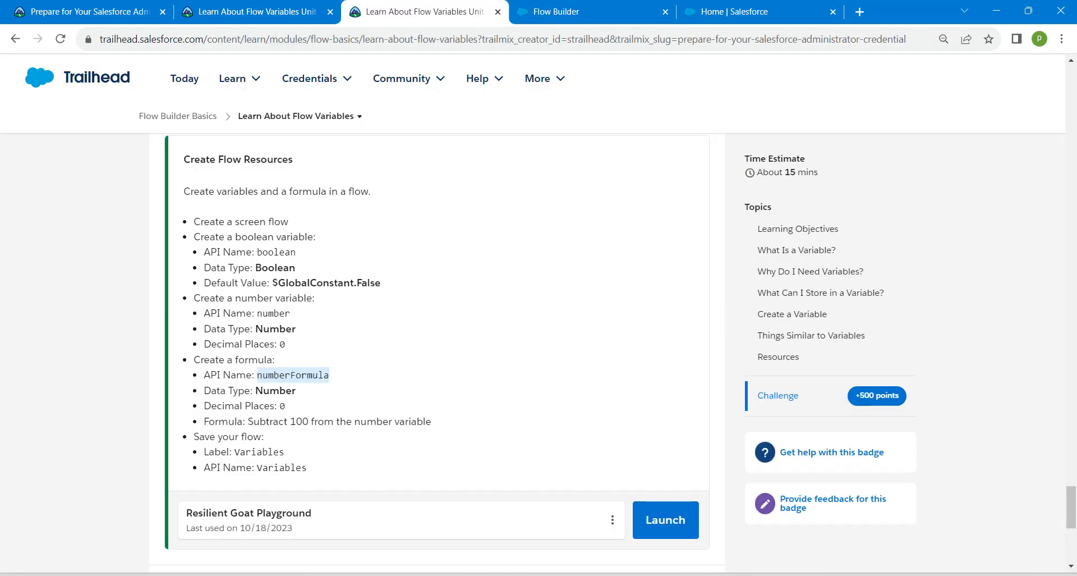
{"action": "double_click", "coordinate": [260, 451]}
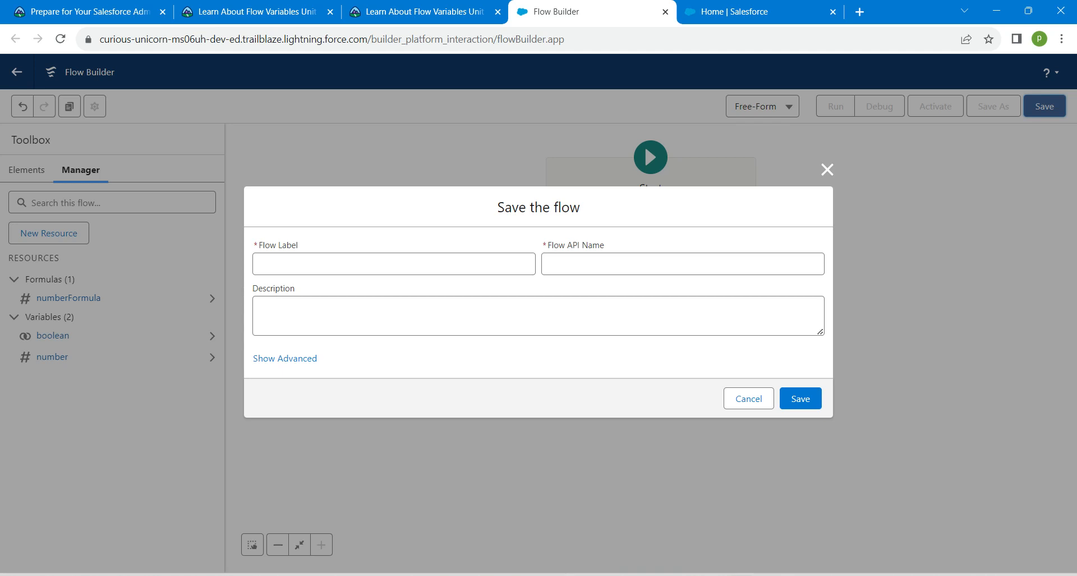
{"action": "type", "text": "Variables"}
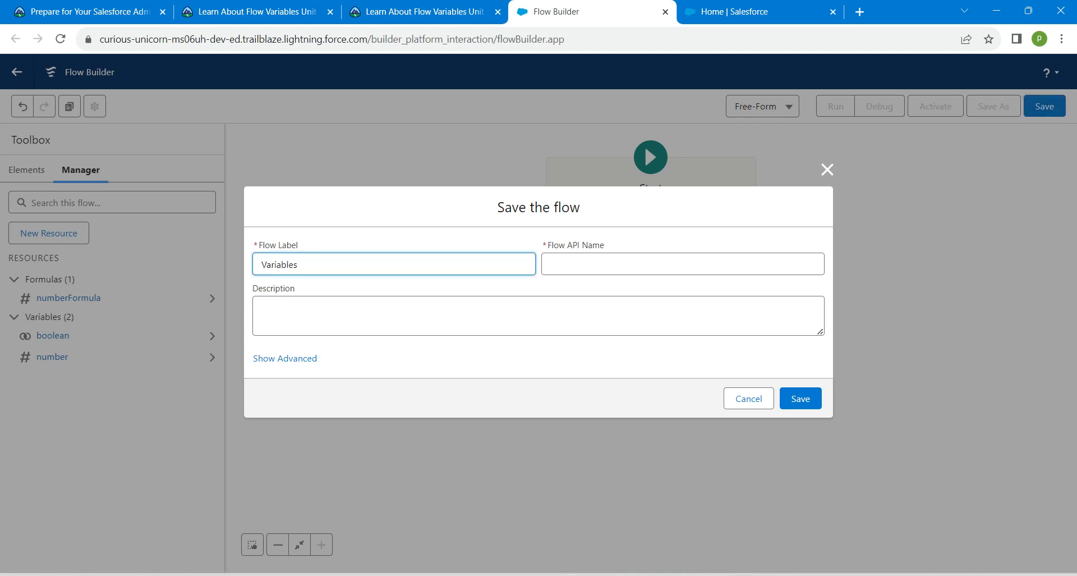
{"action": "left_click", "coordinate": [799, 398]}
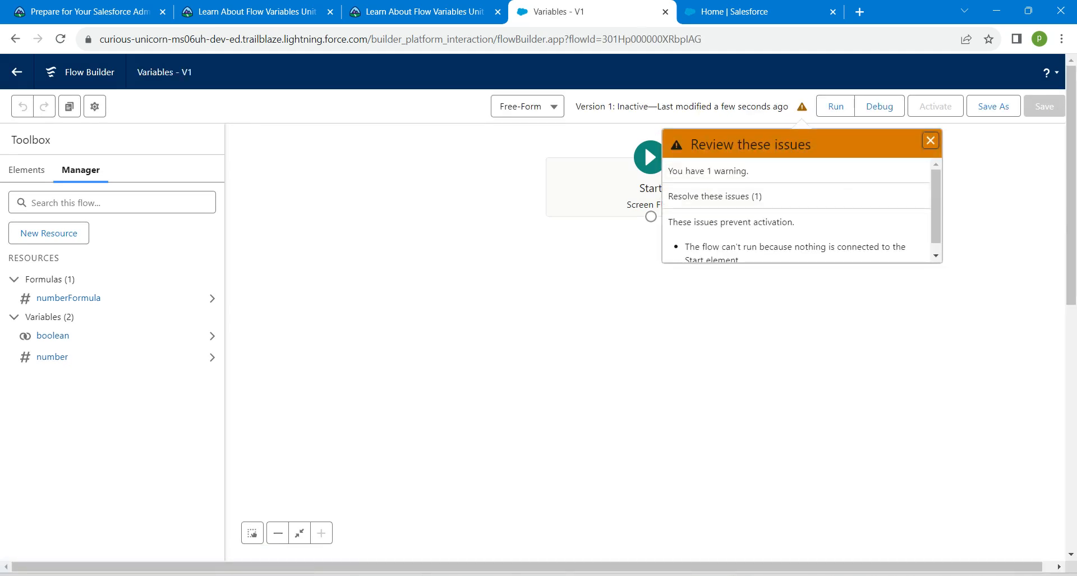
{"action": "left_click", "coordinate": [930, 140]}
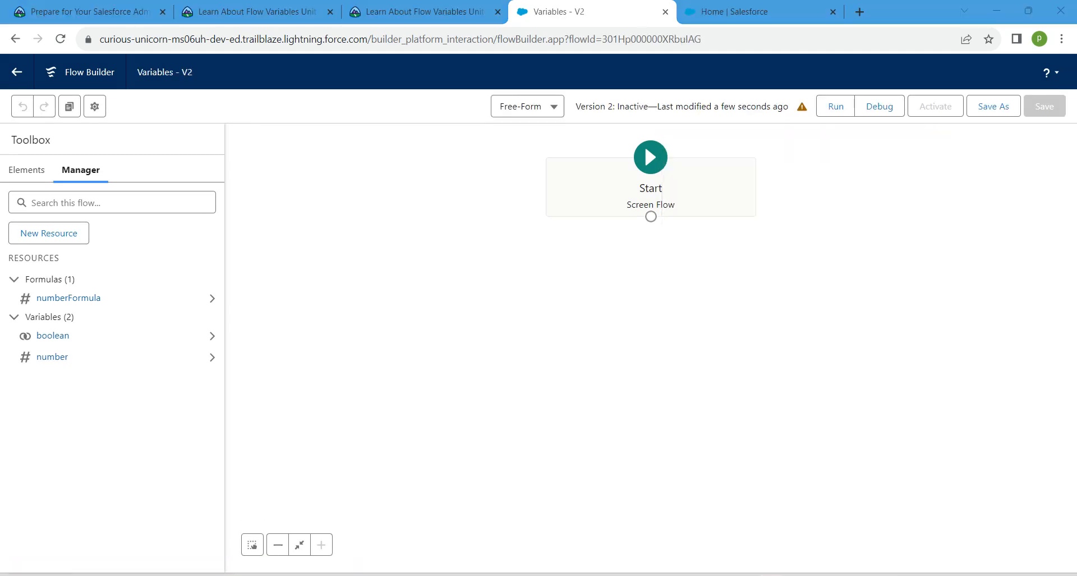
Step: Resave the flow via Auto-Layout, restore Free-Form, and return to the Trailhead challenge
{"action": "left_click", "coordinate": [527, 106]}
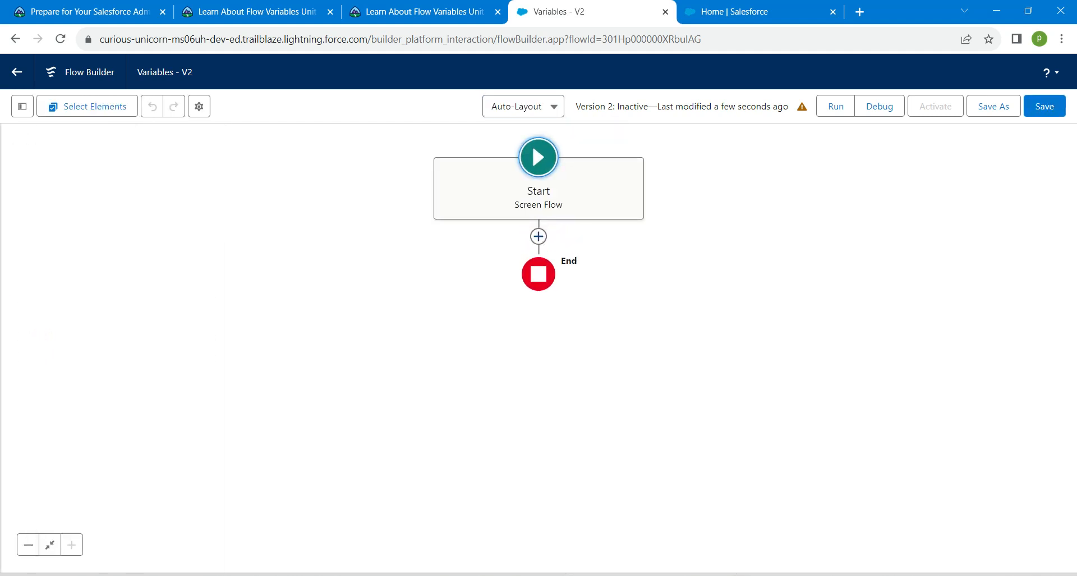
{"action": "left_click", "coordinate": [1043, 106]}
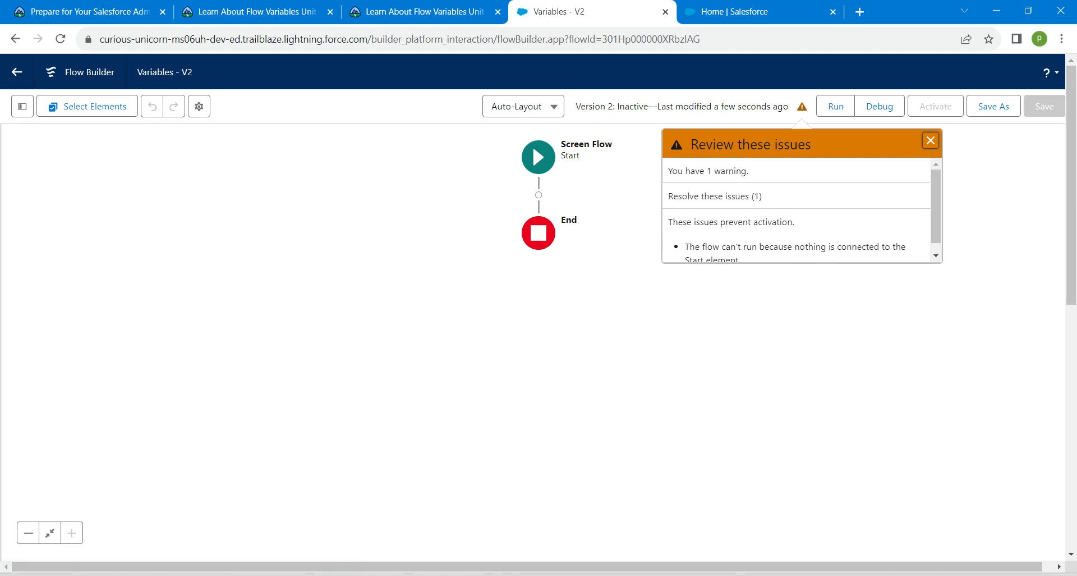
{"action": "mouse_move", "coordinate": [930, 140]}
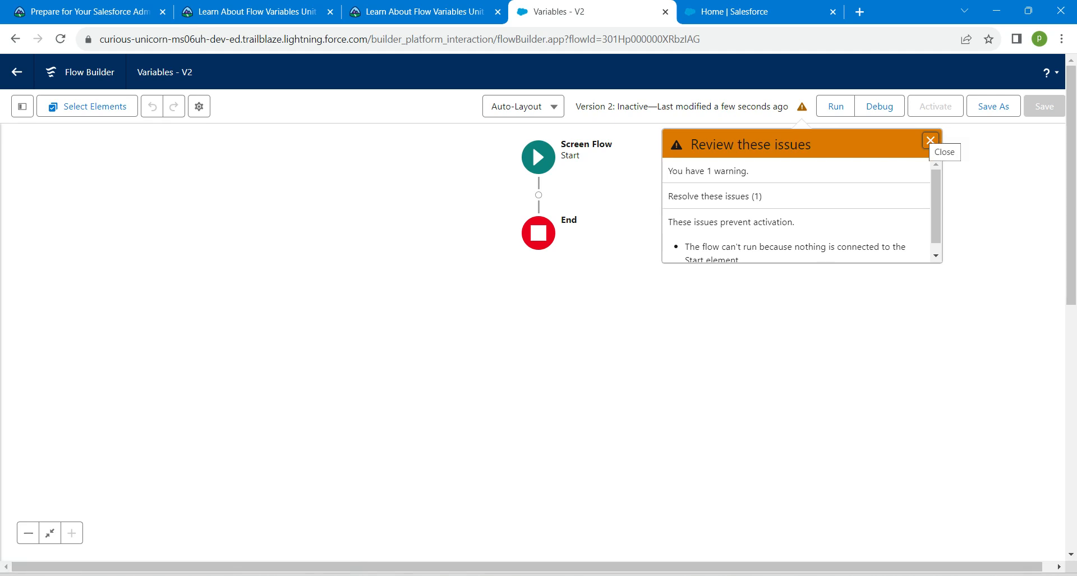
{"action": "left_click", "coordinate": [931, 140]}
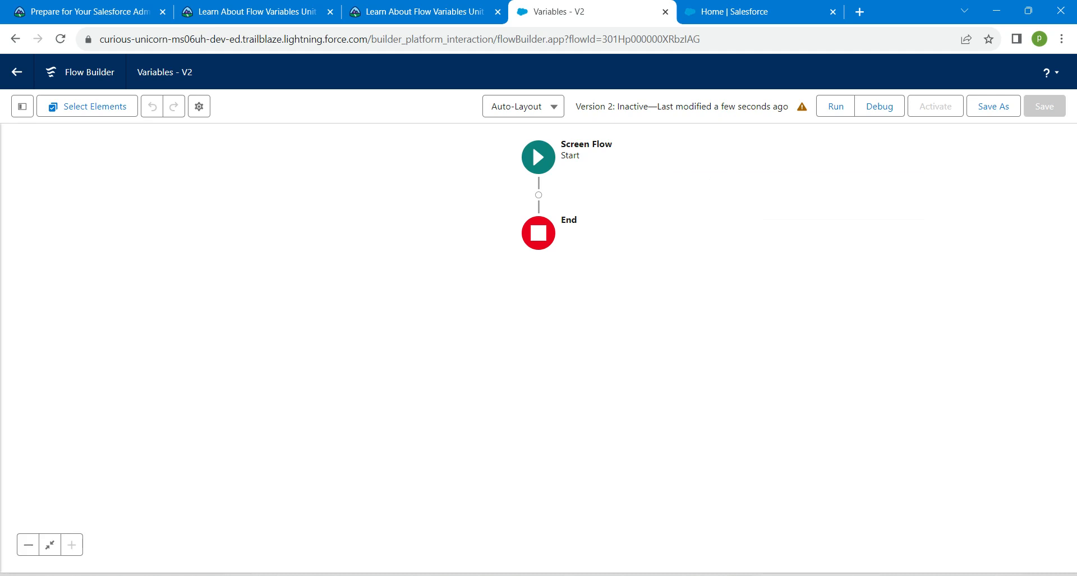
{"action": "left_click", "coordinate": [801, 106]}
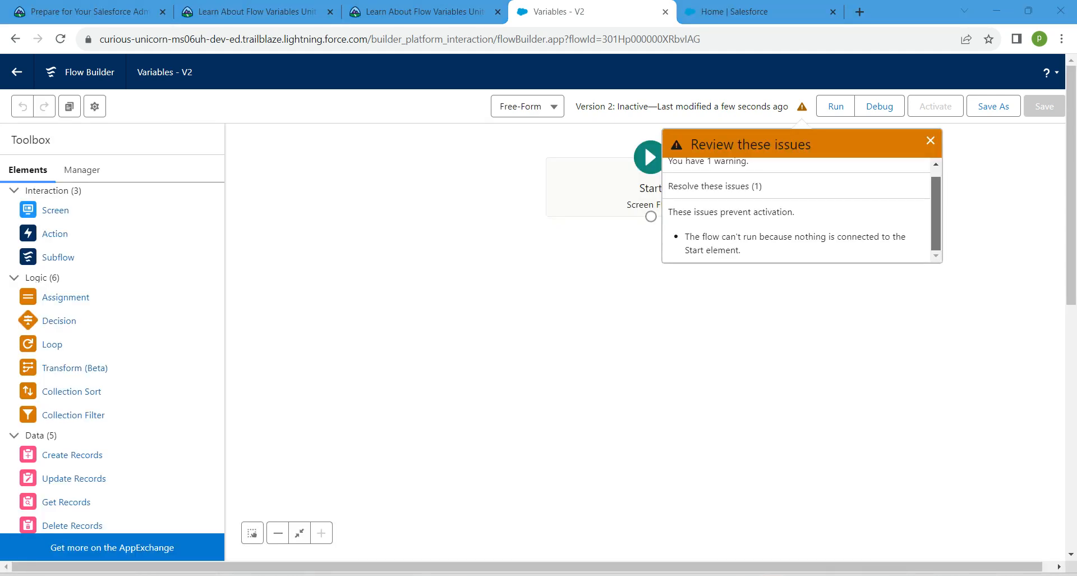
{"action": "left_click", "coordinate": [930, 141]}
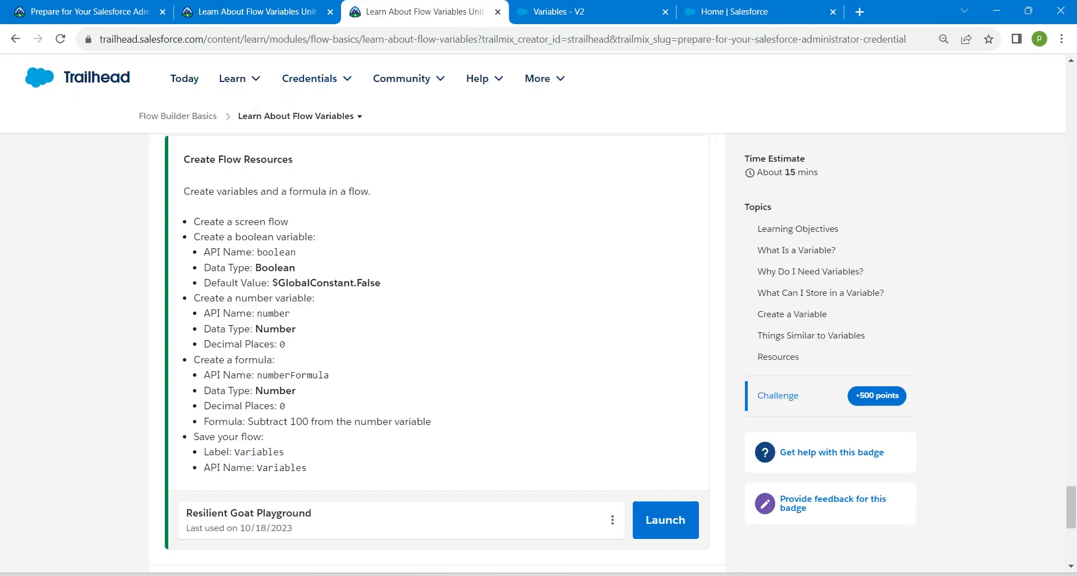
Step: Check the challenge to earn 500 points and view the completed Flow Builder Basics module
{"action": "scroll", "scroll_direction": "down", "scroll_amount": 3}
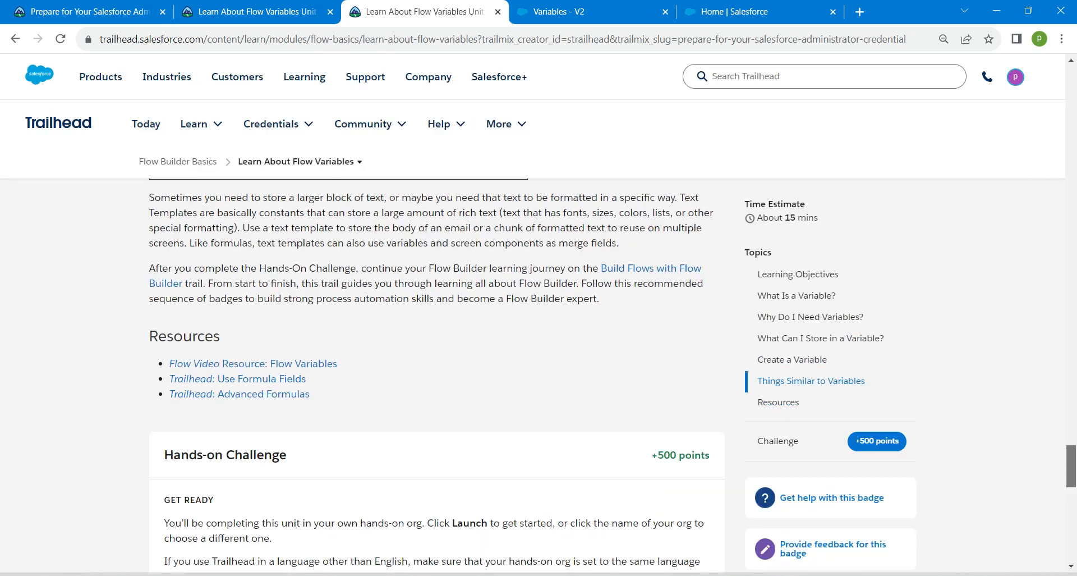
{"action": "scroll", "scroll_direction": "down", "scroll_amount": 3}
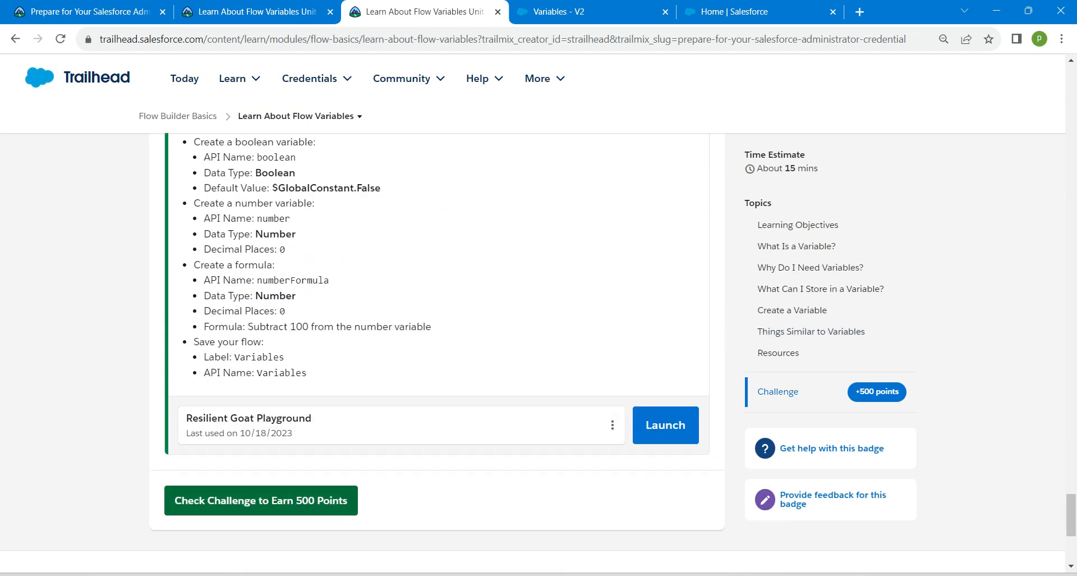
{"action": "left_click", "coordinate": [261, 500]}
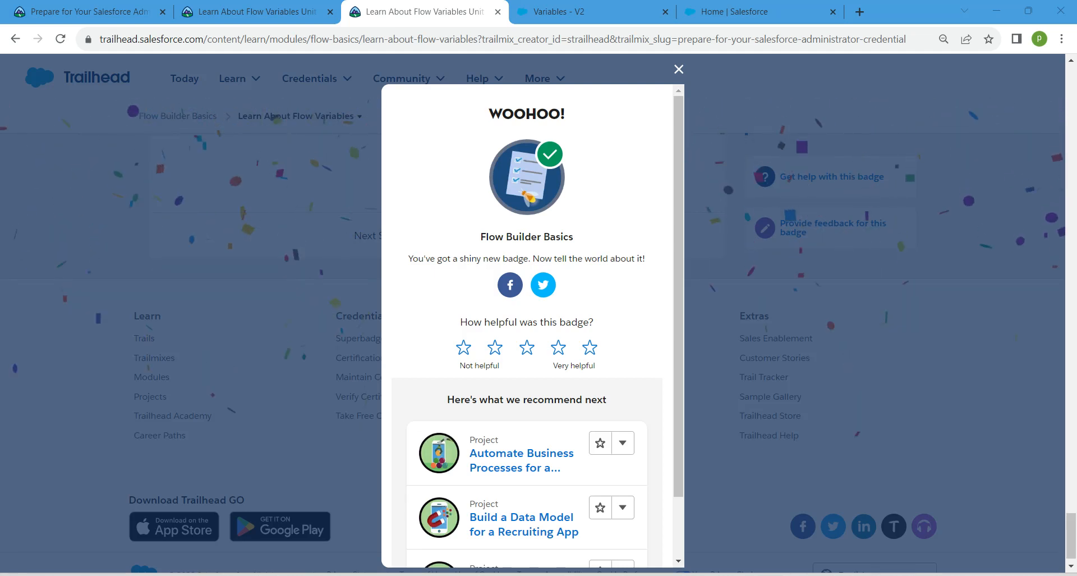
{"action": "left_click", "coordinate": [677, 69]}
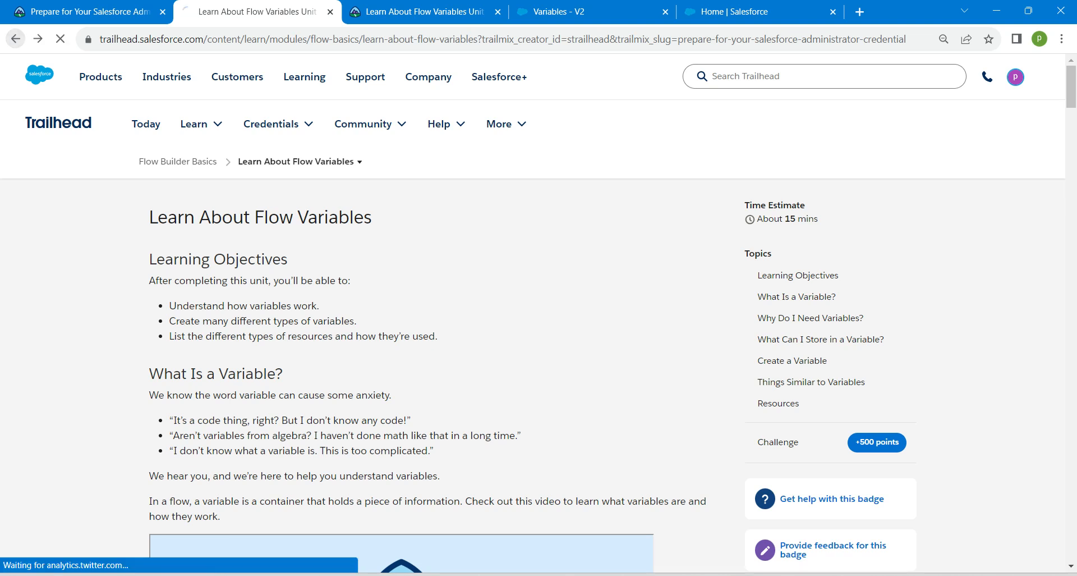
{"action": "left_click", "coordinate": [178, 161]}
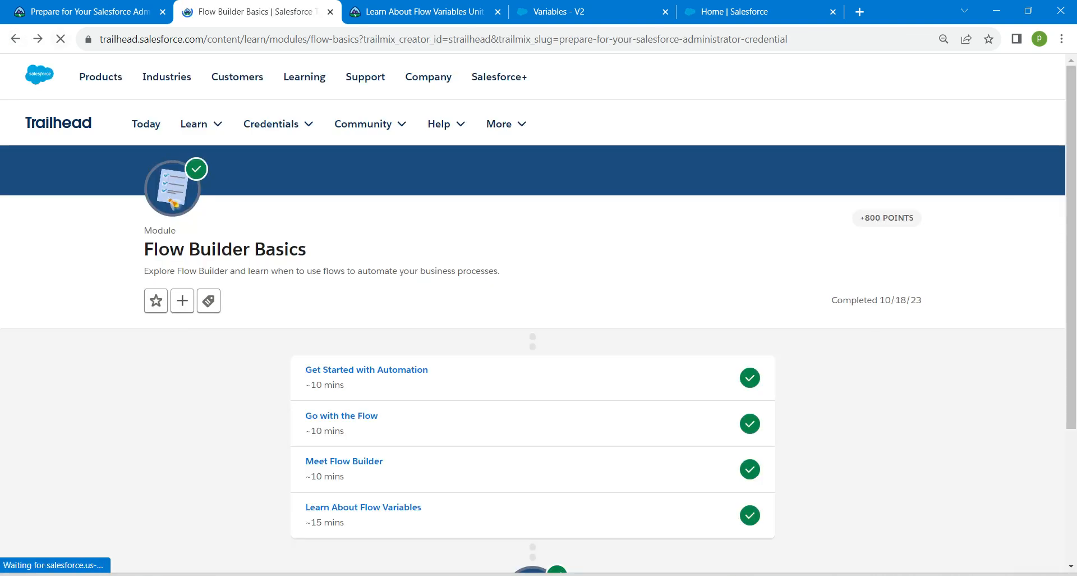